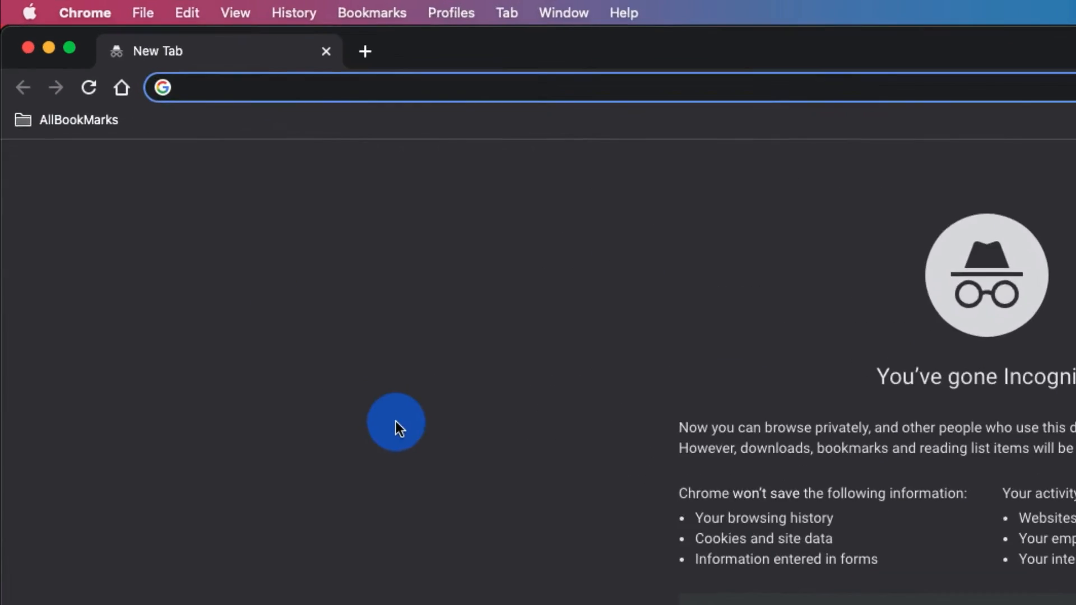
- Load the demostore.supersqa.com shop and open a second blank tab beside it
{"action": "type", "text": "demostore.supersqa.com"}
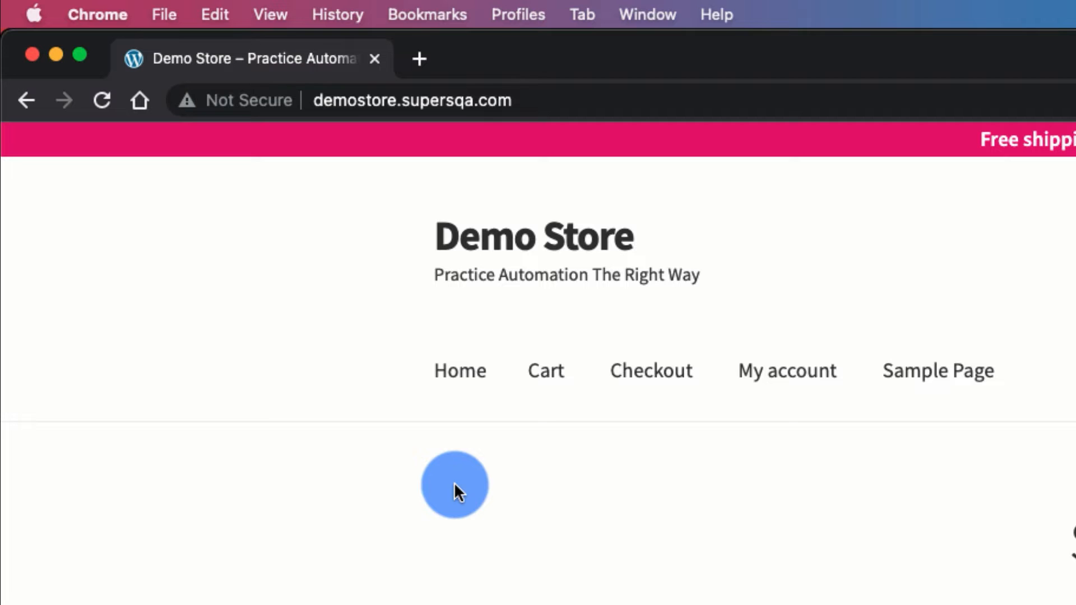
{"action": "mouse_move", "coordinate": [375, 152]}
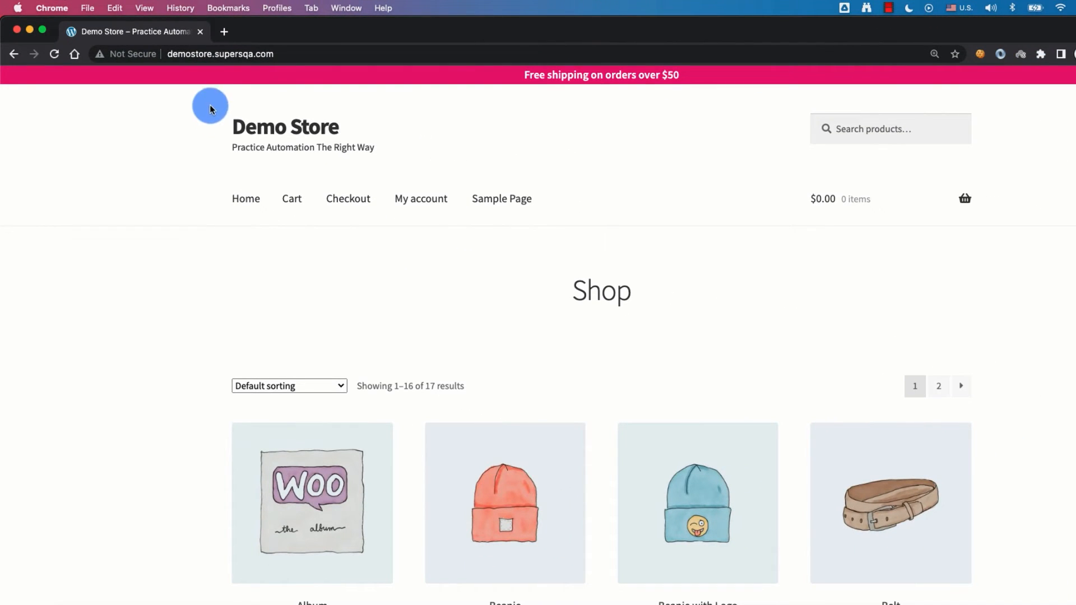
{"action": "mouse_move", "coordinate": [530, 259]}
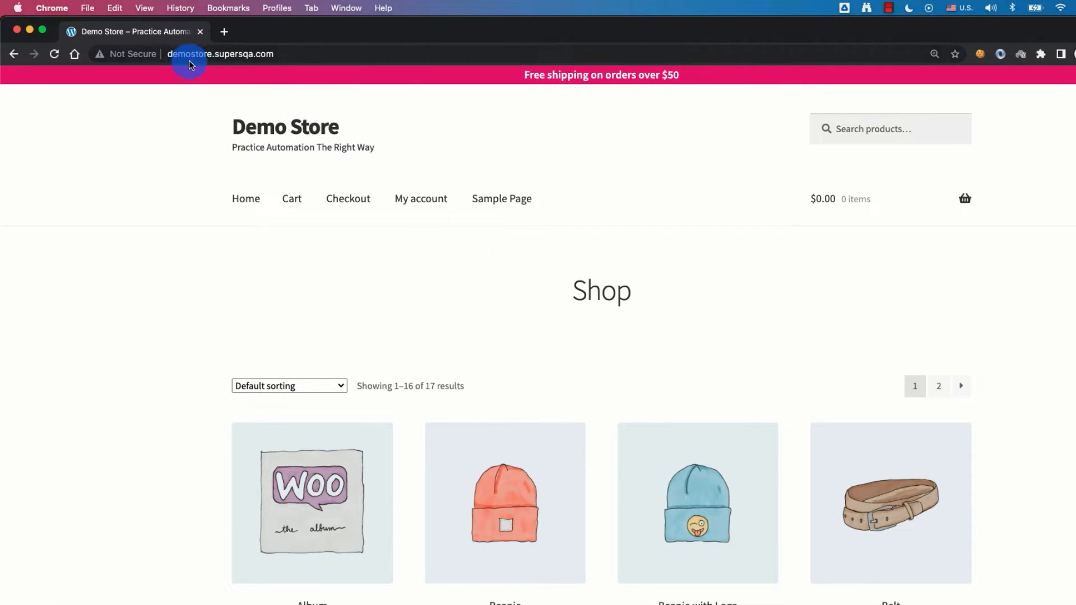
{"action": "mouse_move", "coordinate": [254, 60]}
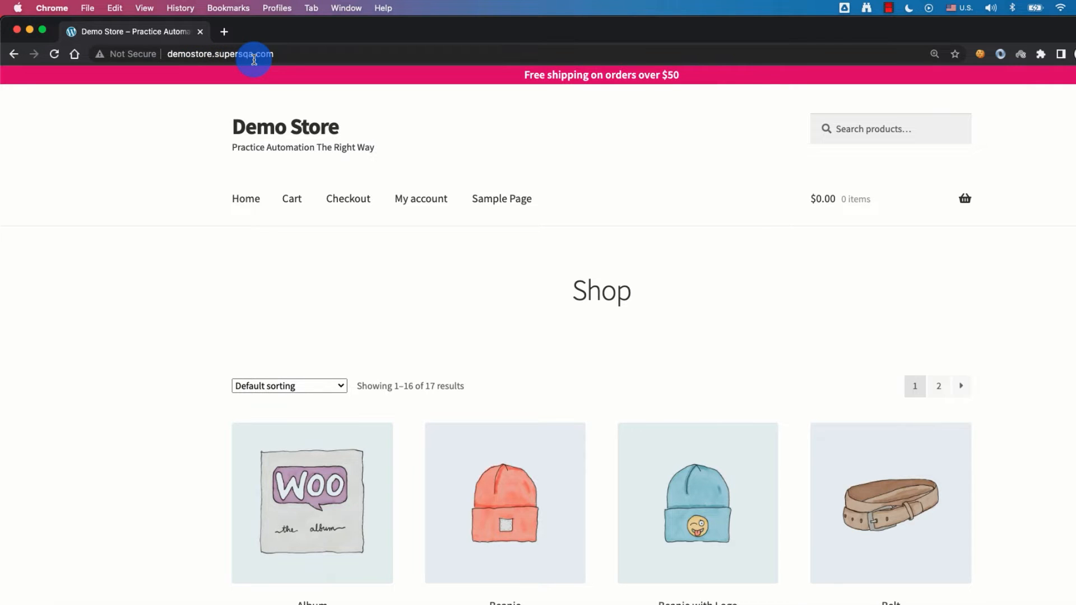
{"action": "key", "text": "cmd+shift+n"}
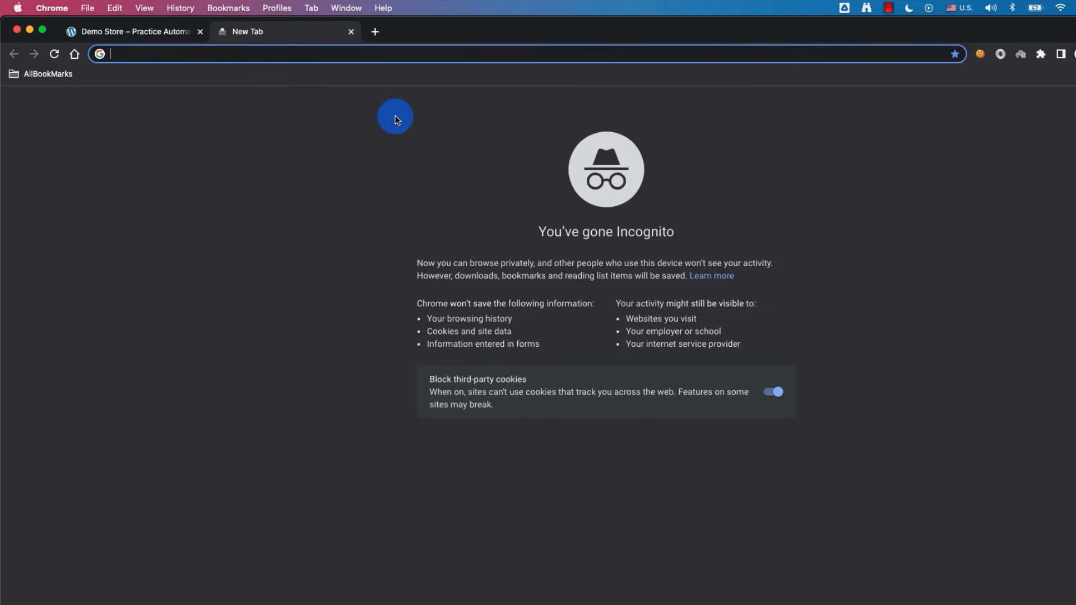
- Open localhost:8888/localdemostore/, add the $15.00 Album to the cart, and go to Cart
{"action": "type", "text": "localhost:8888/localdemostore/"}
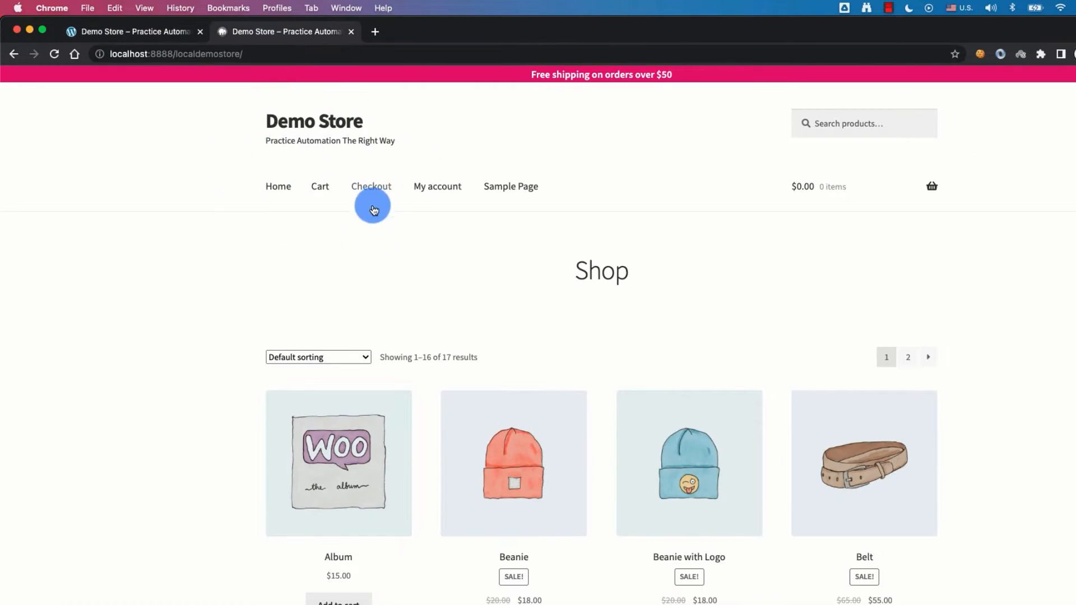
{"action": "mouse_move", "coordinate": [403, 229]}
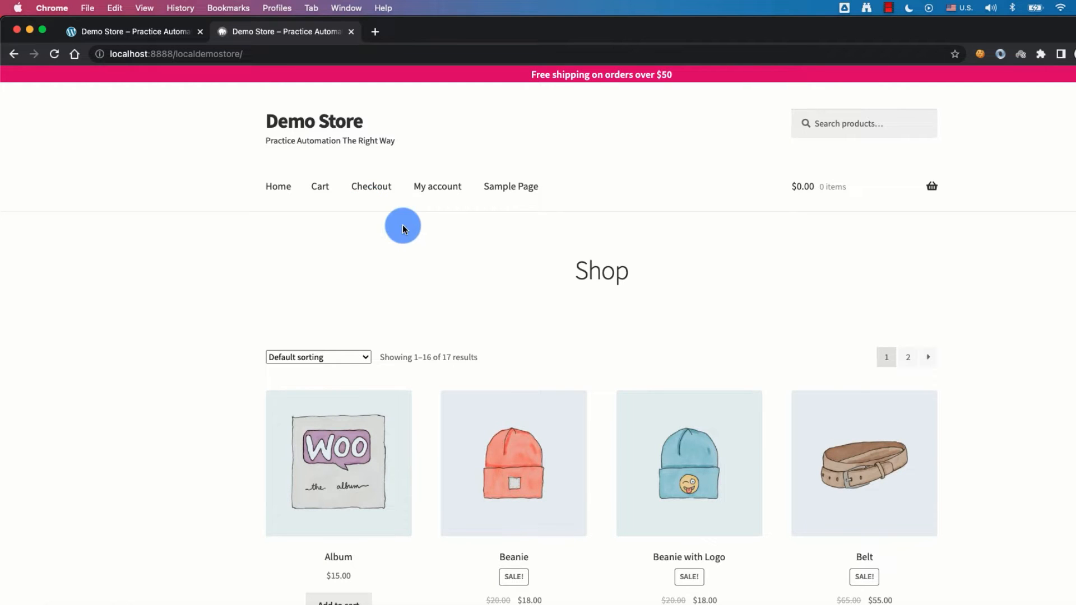
{"action": "scroll", "scroll_direction": "down", "scroll_amount": 3}
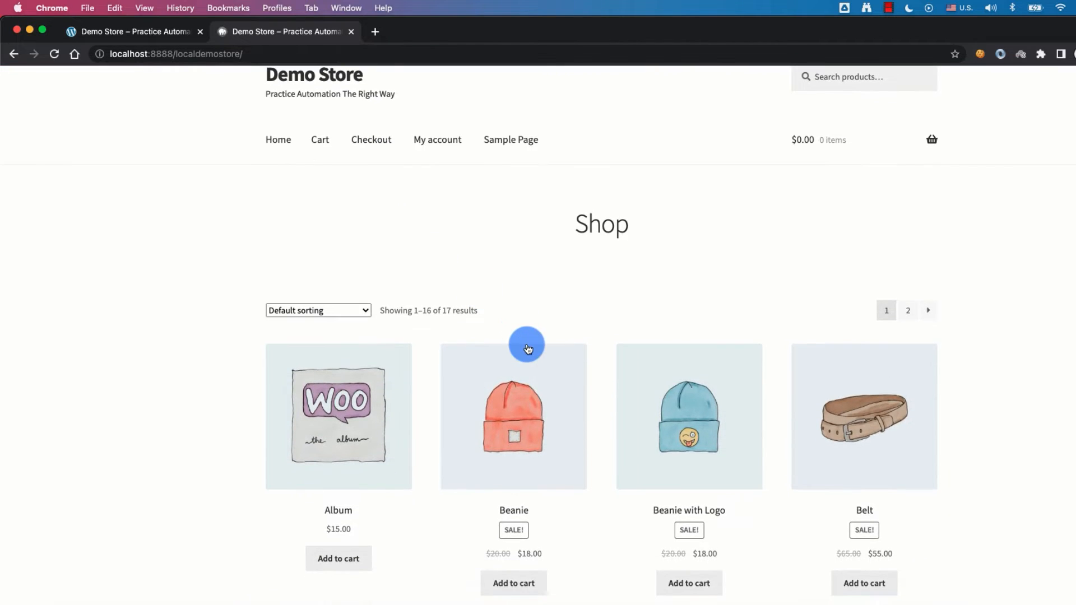
{"action": "scroll", "scroll_direction": "down", "scroll_amount": 3}
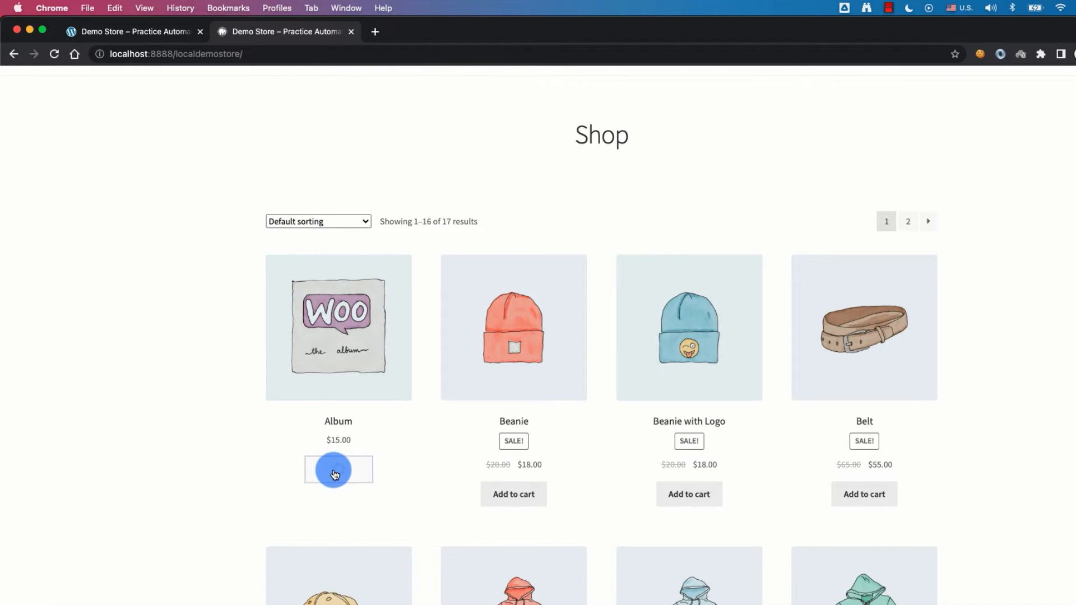
{"action": "left_click", "coordinate": [338, 470]}
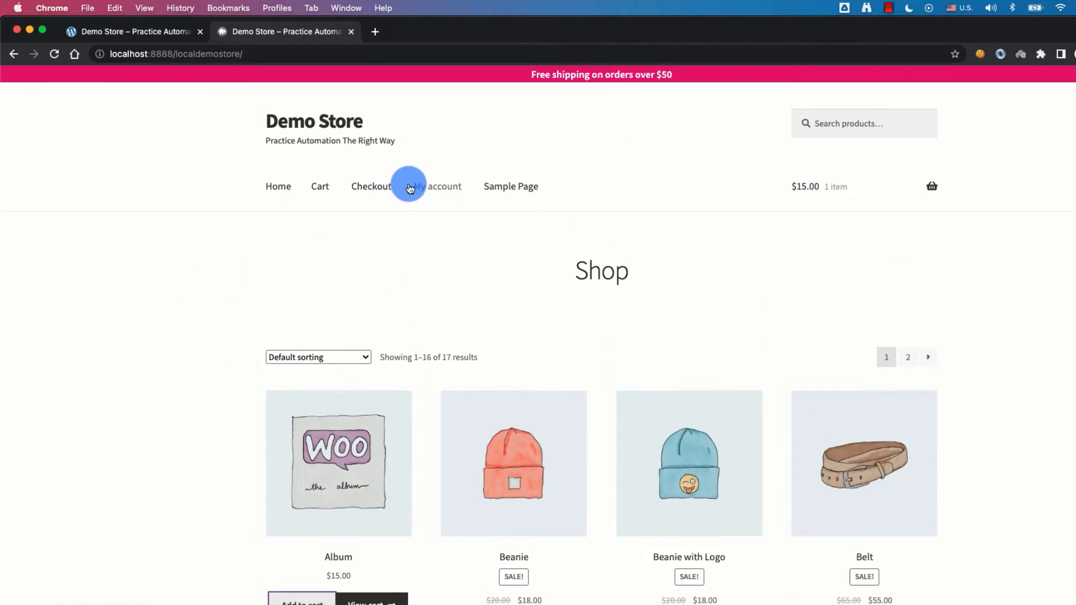
{"action": "left_click", "coordinate": [319, 186]}
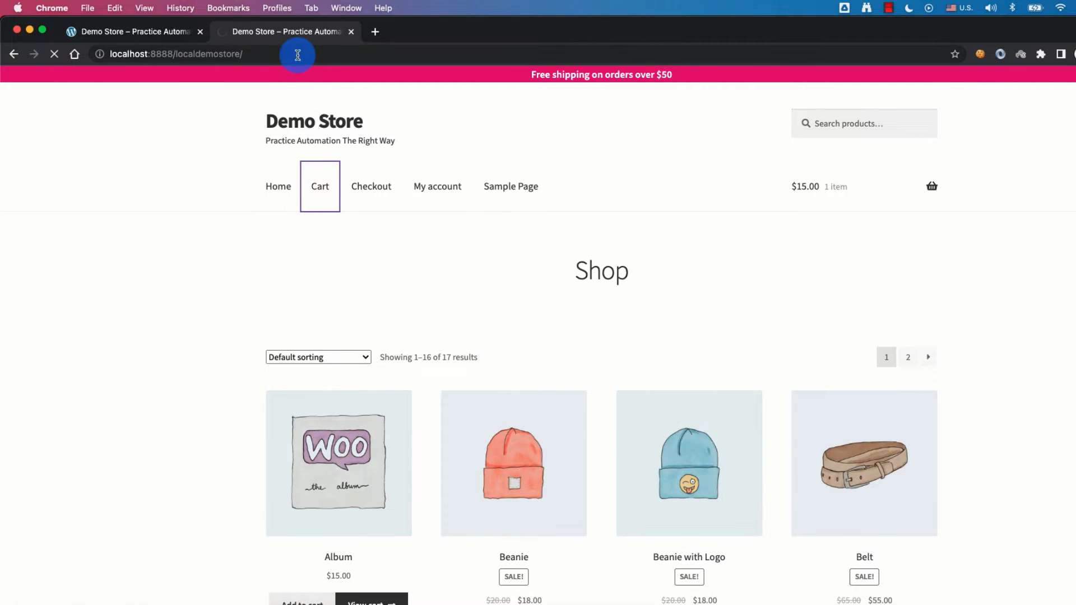
- Apply coupon SSQA100 to bring the Album total to $0.00, then proceed to checkout
{"action": "left_click", "coordinate": [319, 186]}
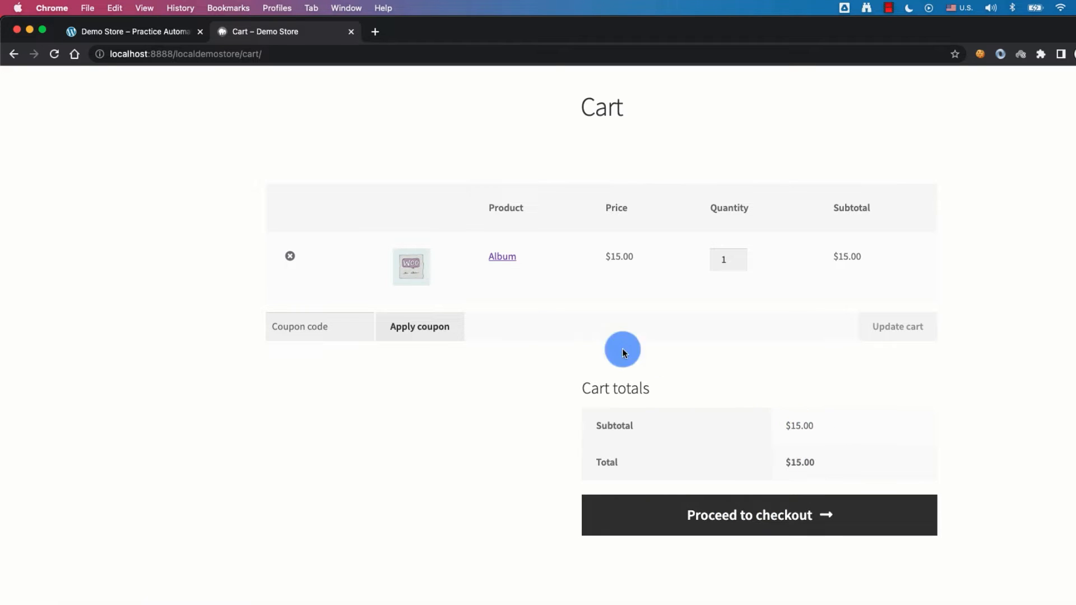
{"action": "mouse_move", "coordinate": [456, 349]}
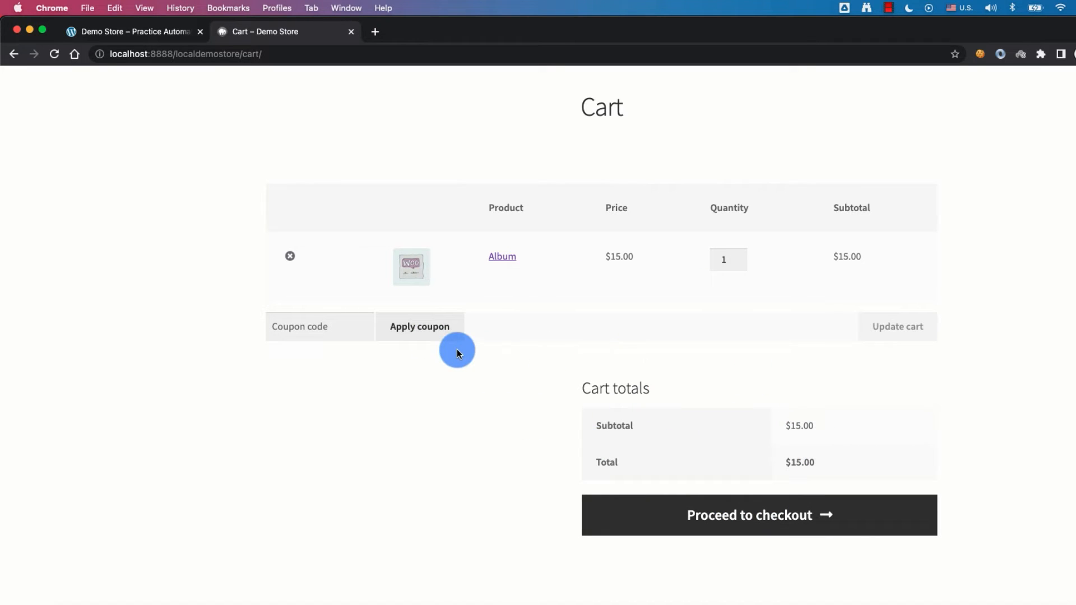
{"action": "left_click", "coordinate": [318, 327]}
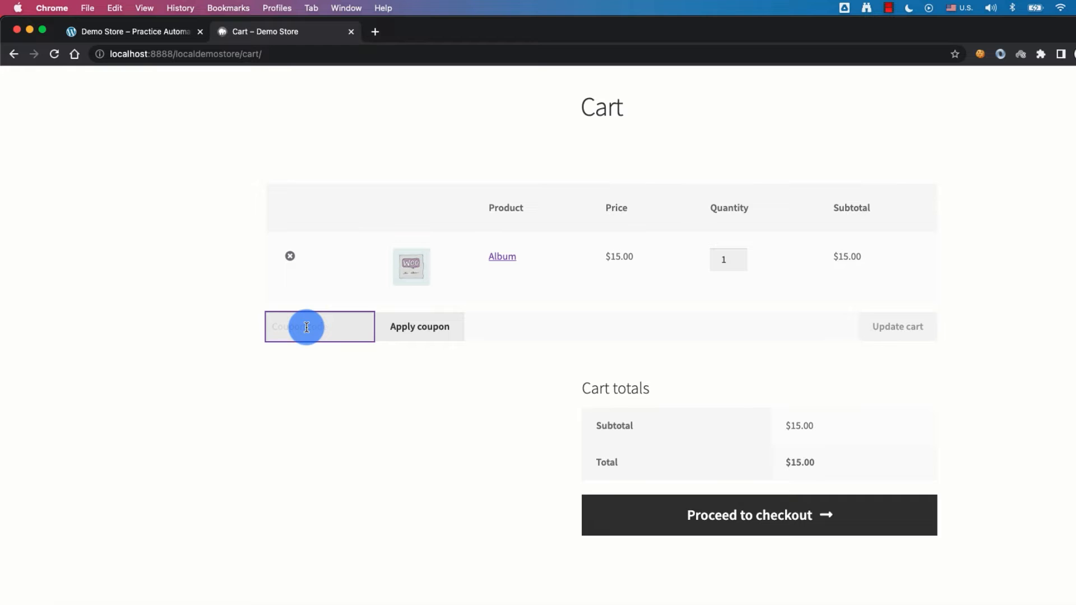
{"action": "type", "text": "SSQA100"}
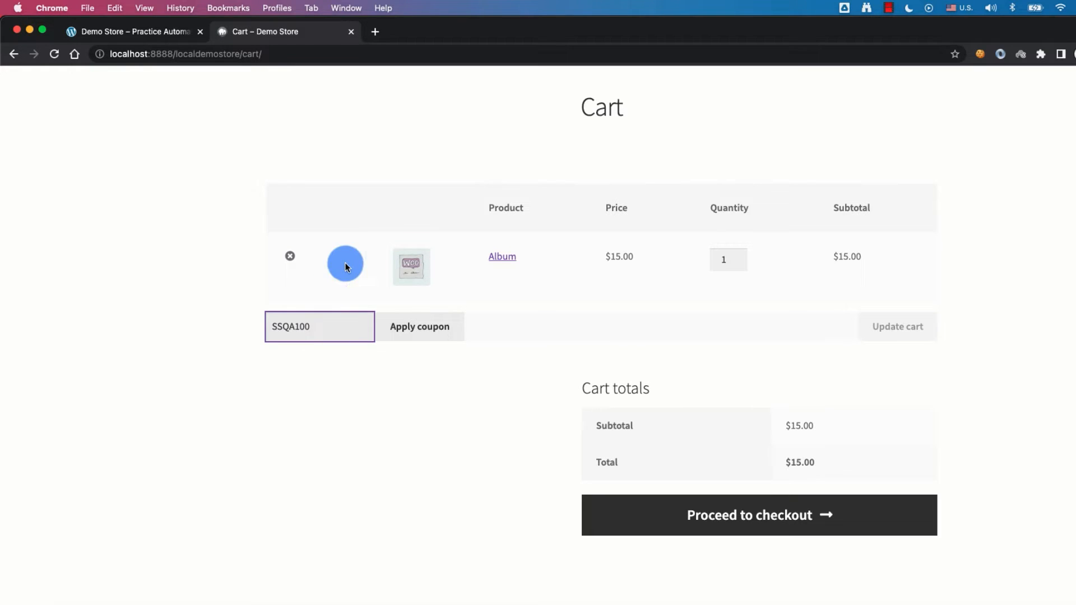
{"action": "left_click", "coordinate": [420, 326]}
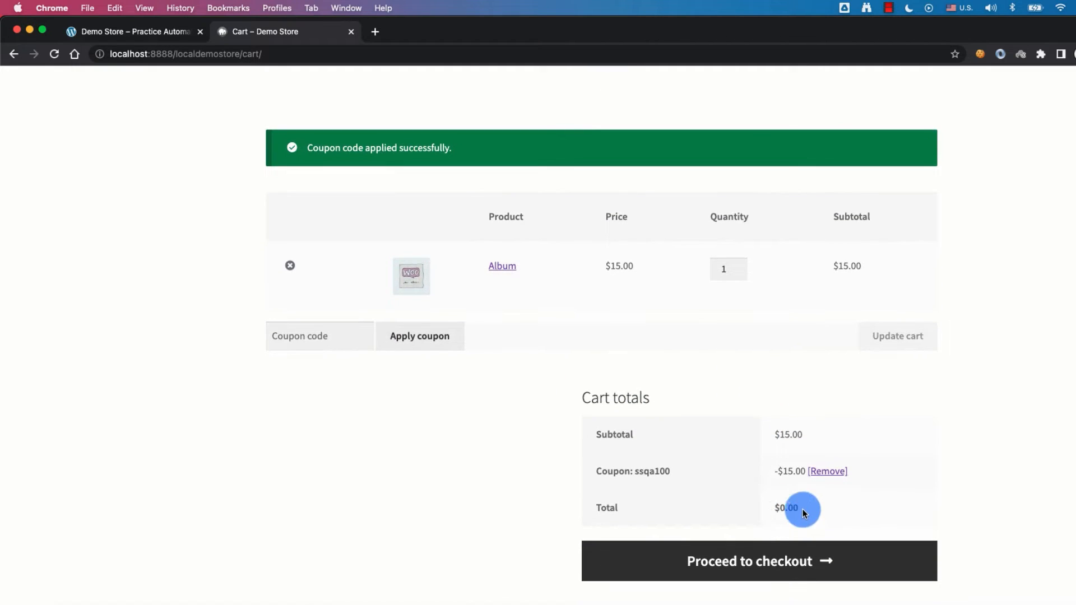
{"action": "mouse_move", "coordinate": [735, 438]}
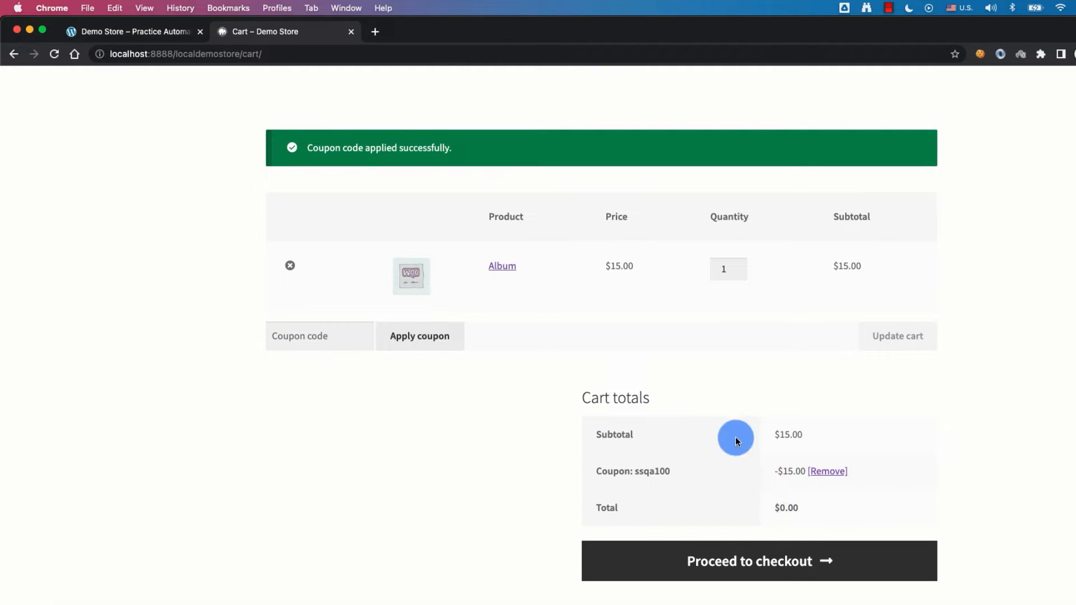
{"action": "left_click", "coordinate": [318, 336]}
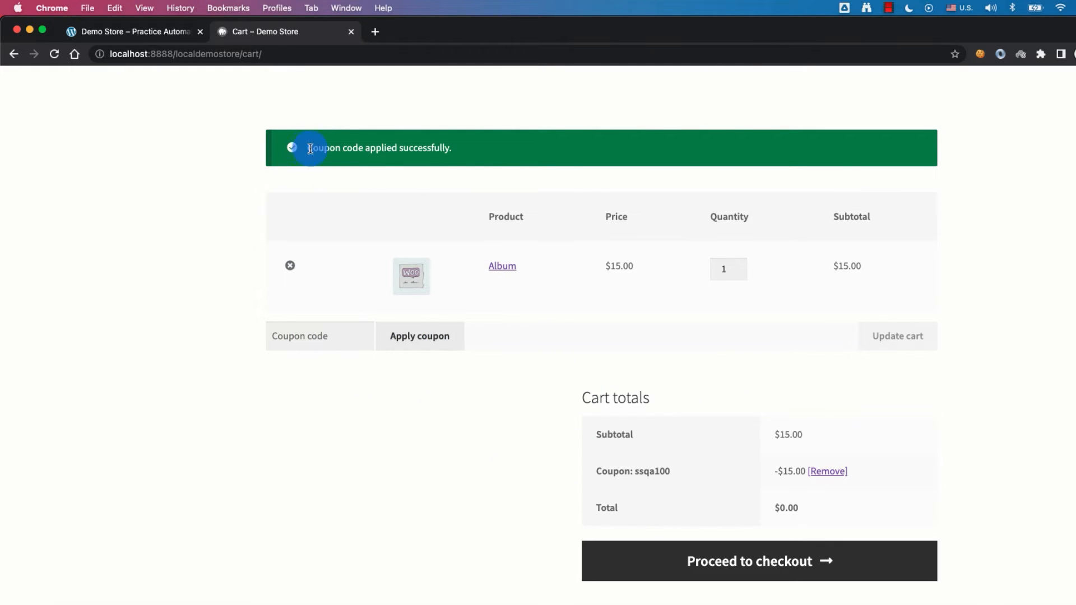
{"action": "mouse_move", "coordinate": [690, 471]}
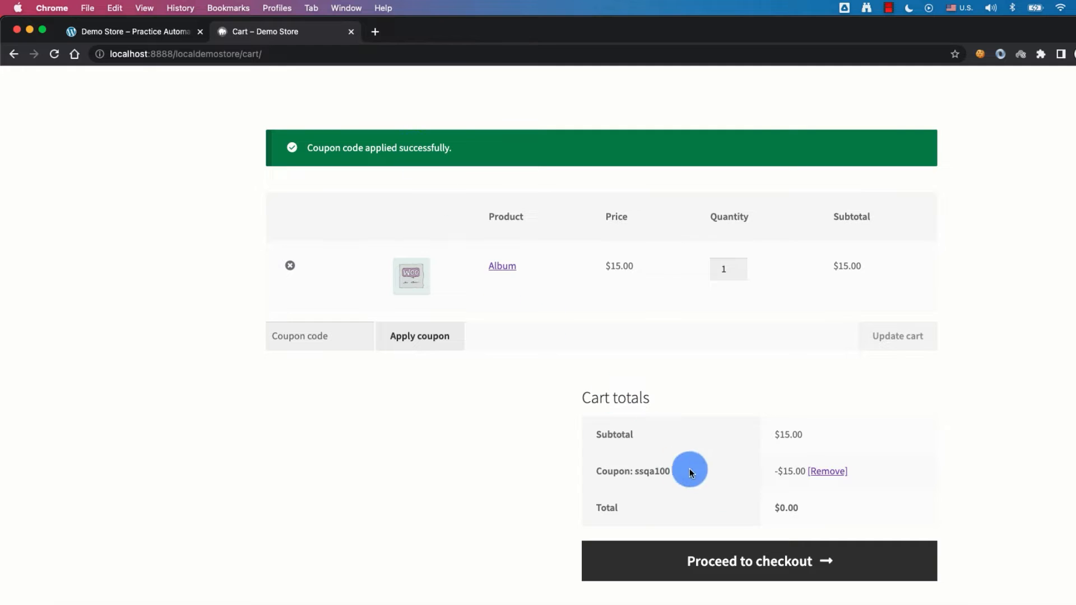
{"action": "left_click", "coordinate": [758, 560]}
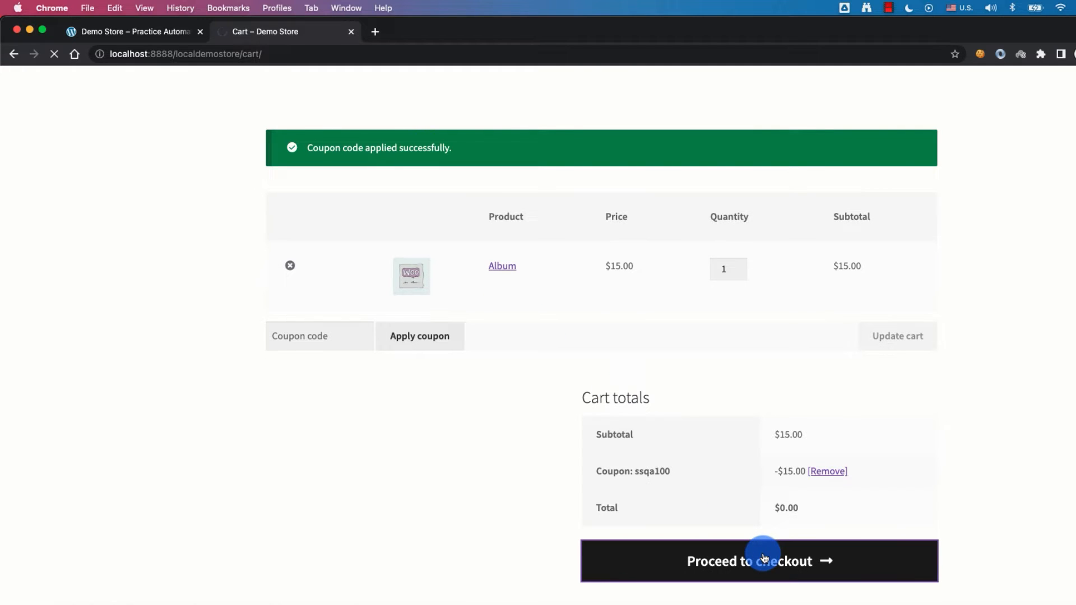
- Fill in billing name, address 1515, city San Francisco, postcode and phone number
{"action": "left_click", "coordinate": [758, 561]}
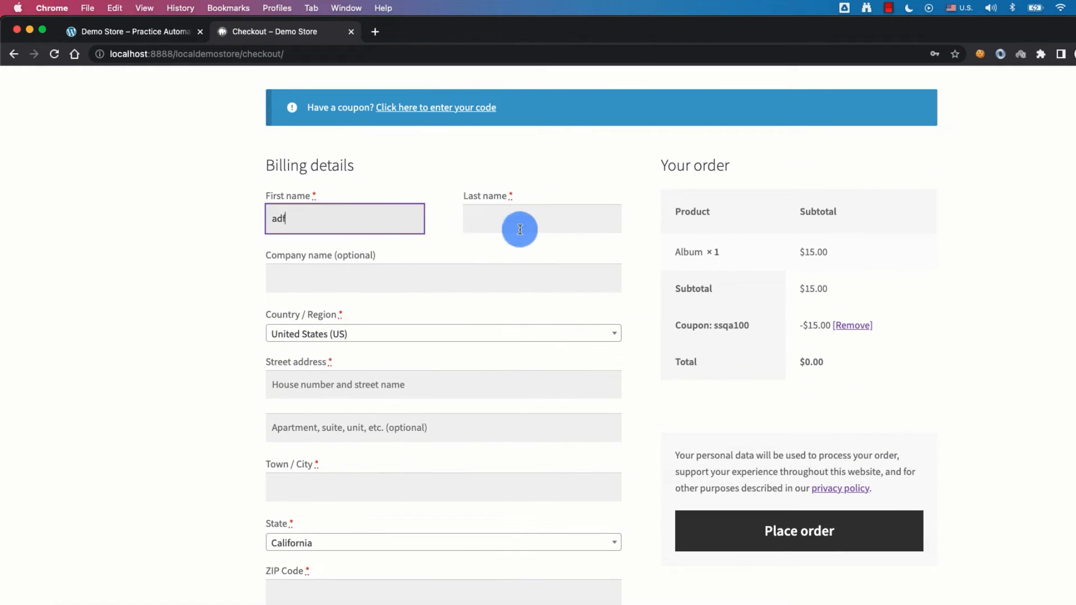
{"action": "type", "text": "adf"}
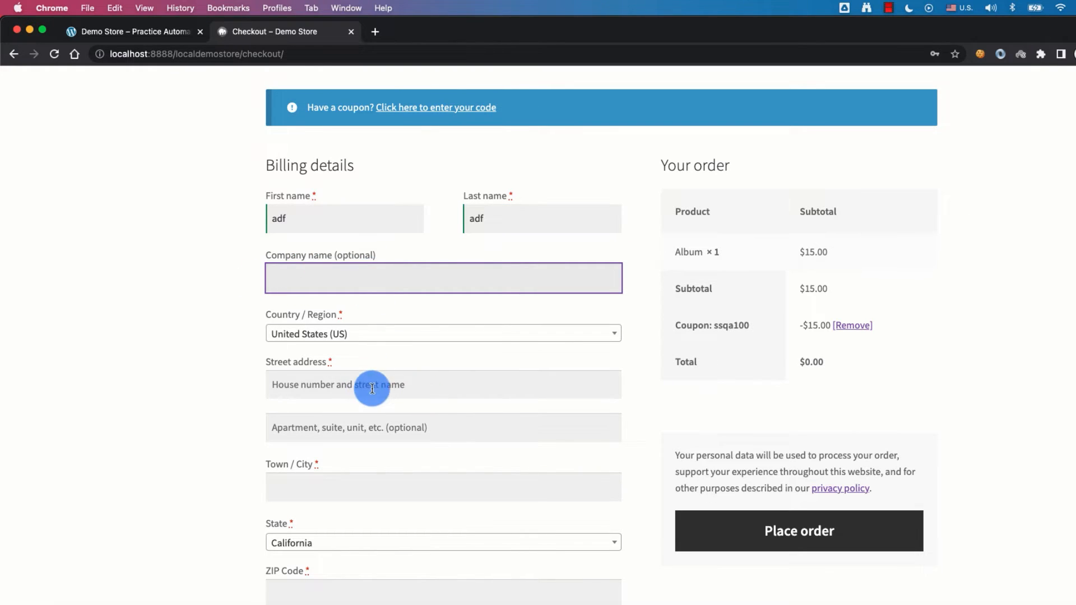
{"action": "type", "text": "1515"}
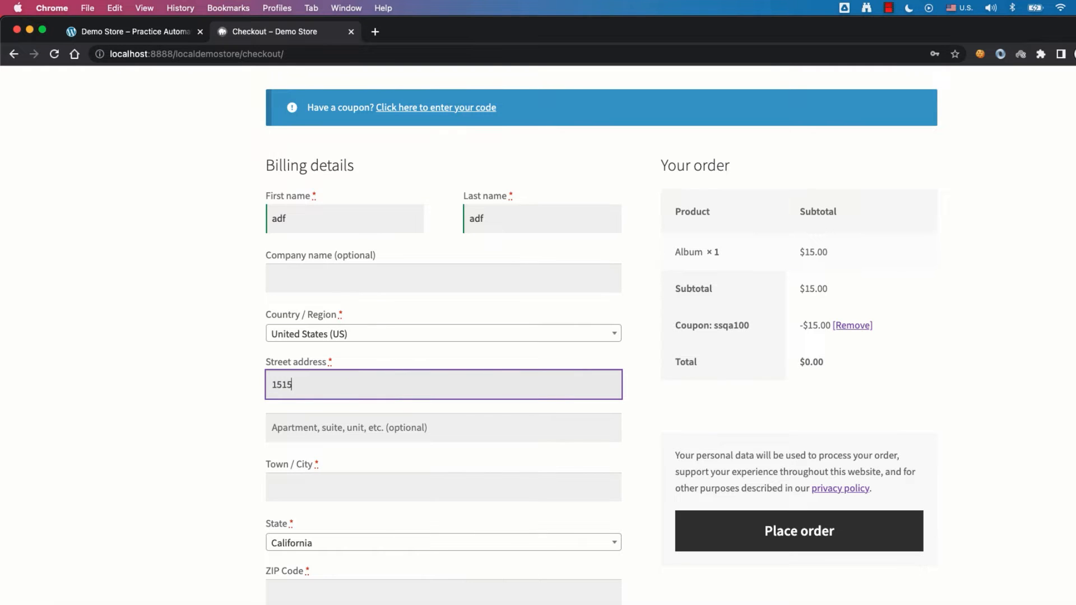
{"action": "left_click", "coordinate": [443, 487]}
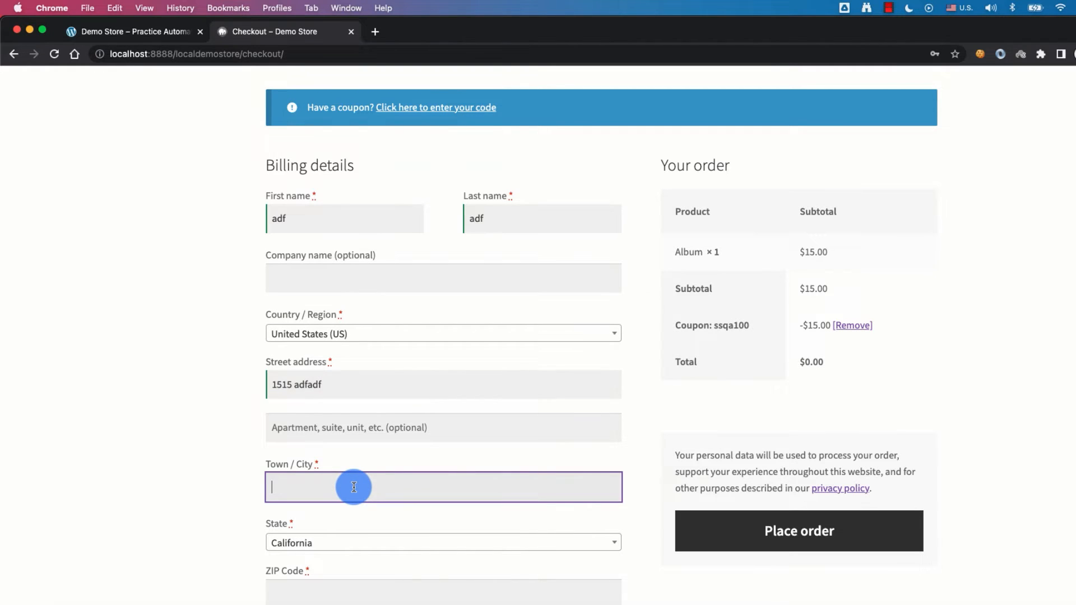
{"action": "type", "text": "San"}
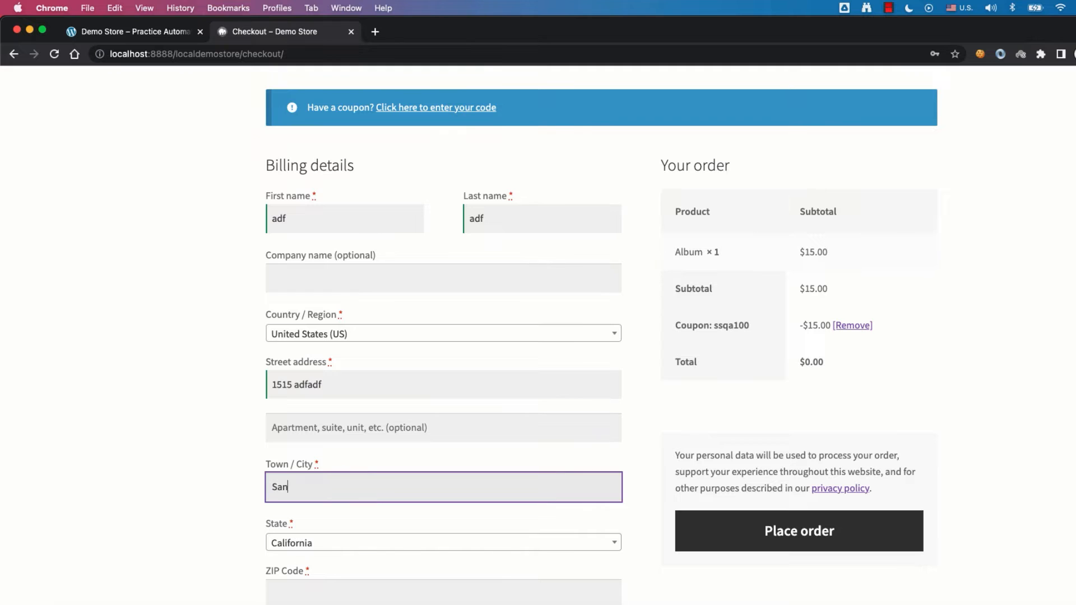
{"action": "type", "text": "Francisco"}
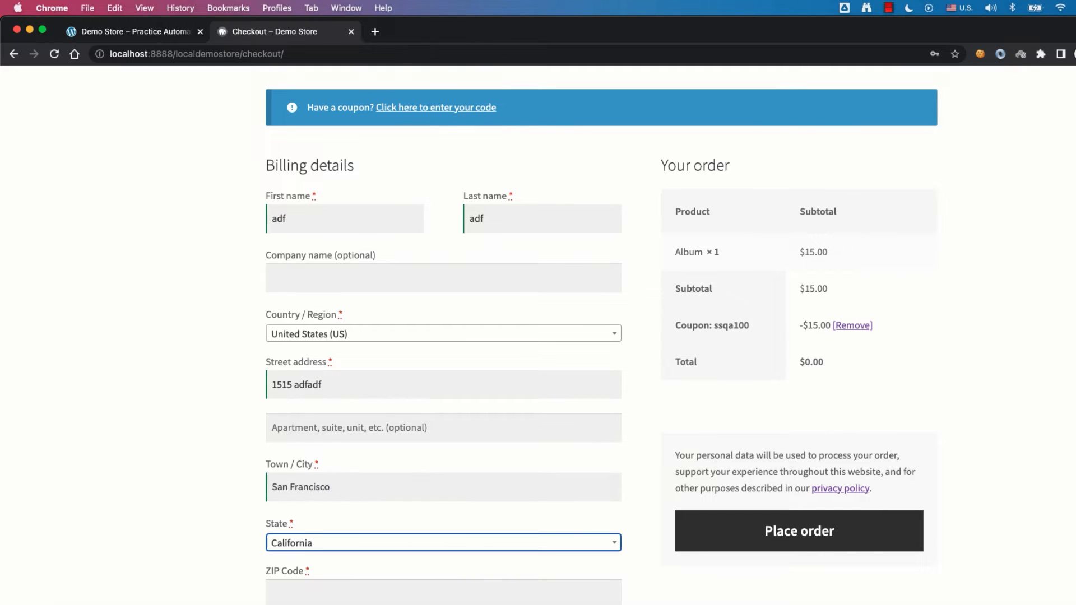
{"action": "type", "text": "95008"}
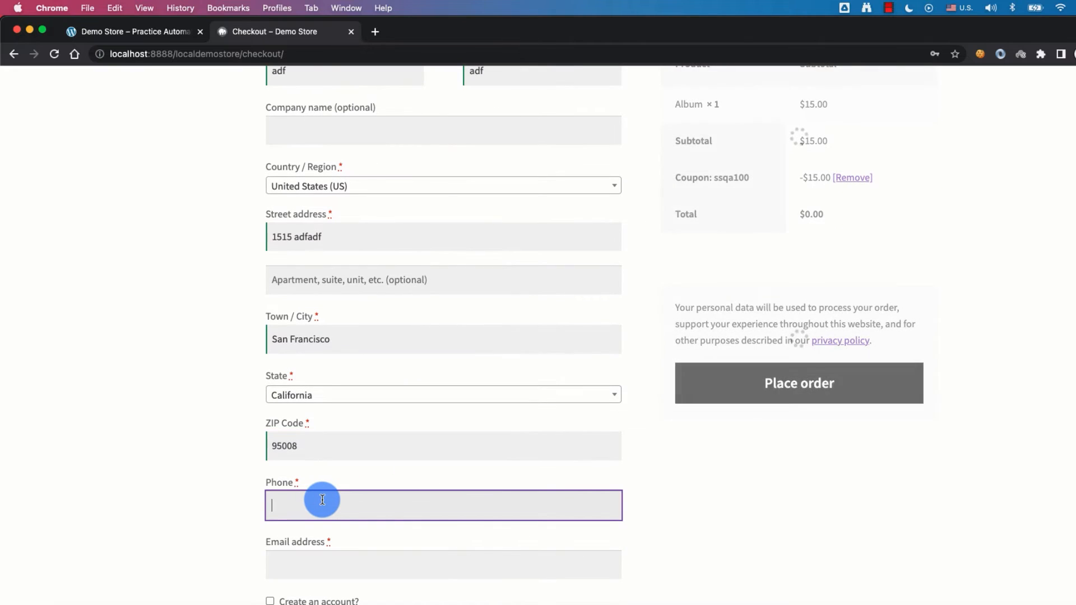
{"action": "type", "text": "408111"}
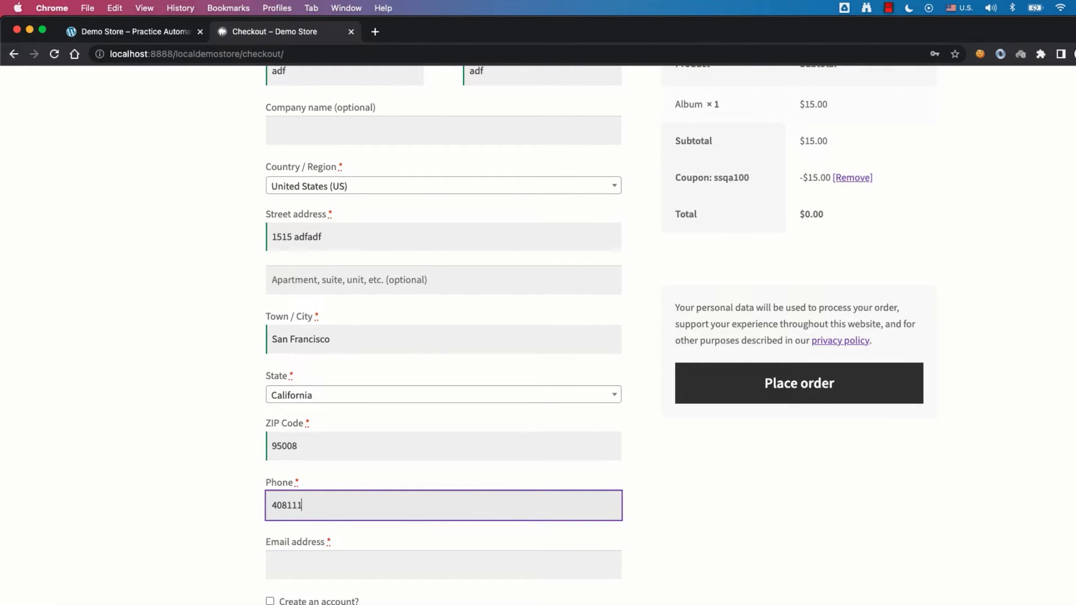
- Enter billing email test@supers… and place the free $0.00 order
{"action": "left_click", "coordinate": [443, 564]}
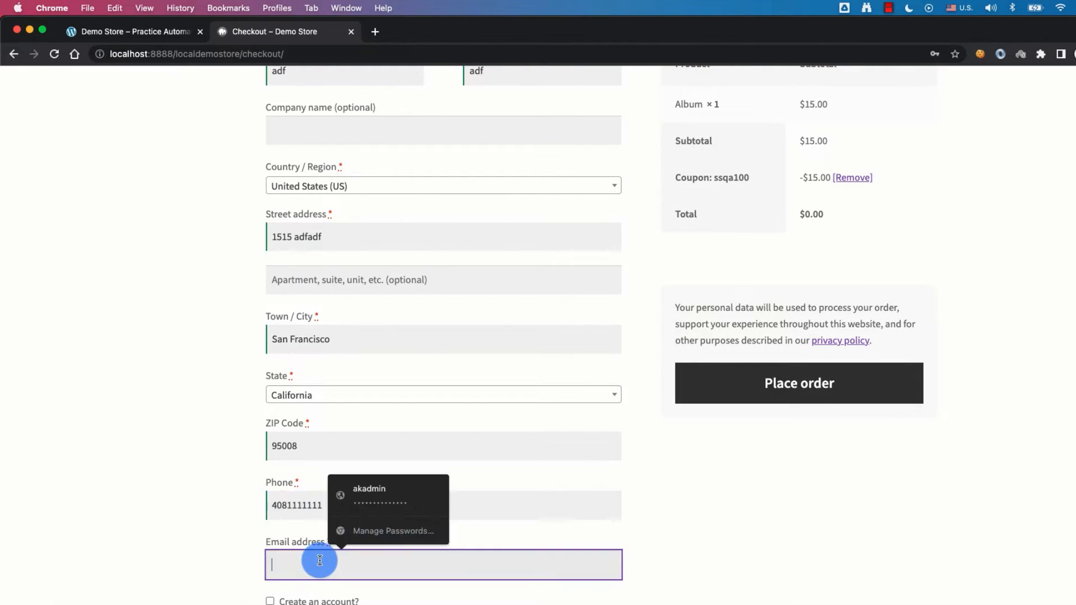
{"action": "type", "text": "test@supersqa.com"}
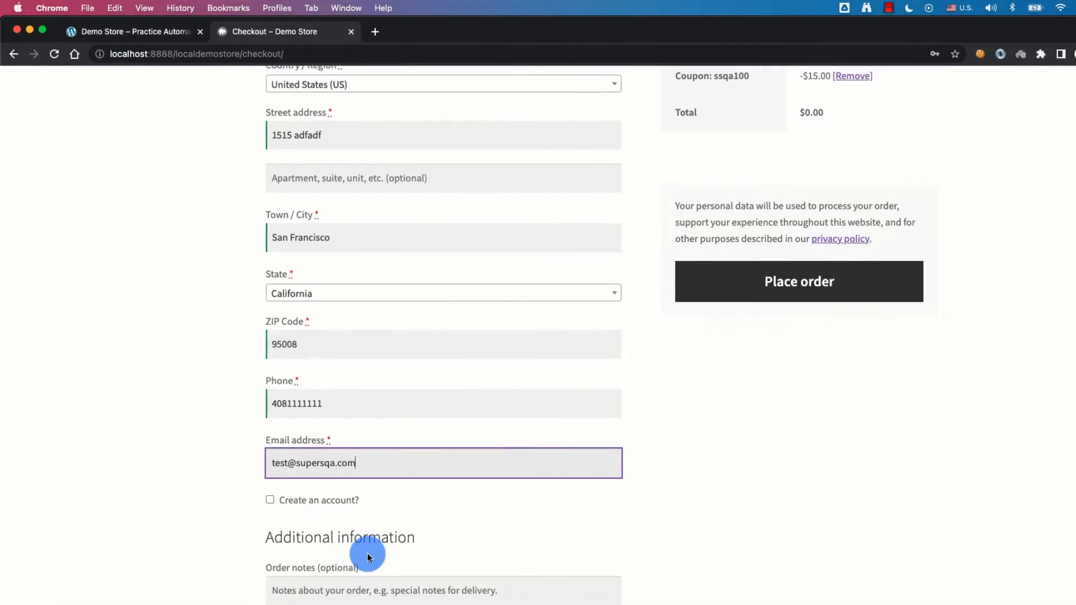
{"action": "scroll", "scroll_direction": "down", "scroll_amount": 3}
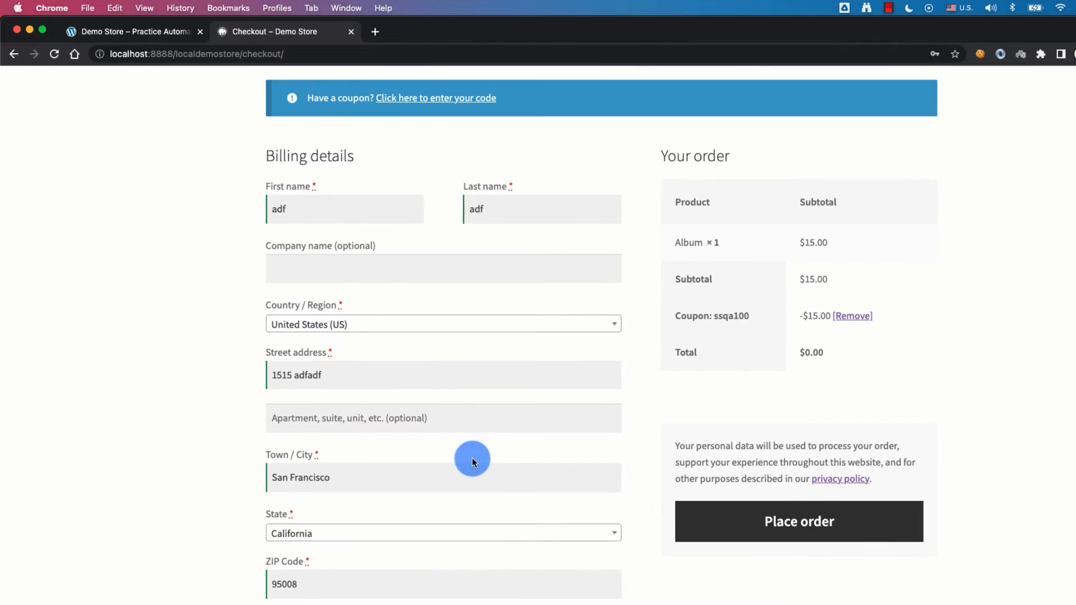
{"action": "left_click", "coordinate": [798, 521]}
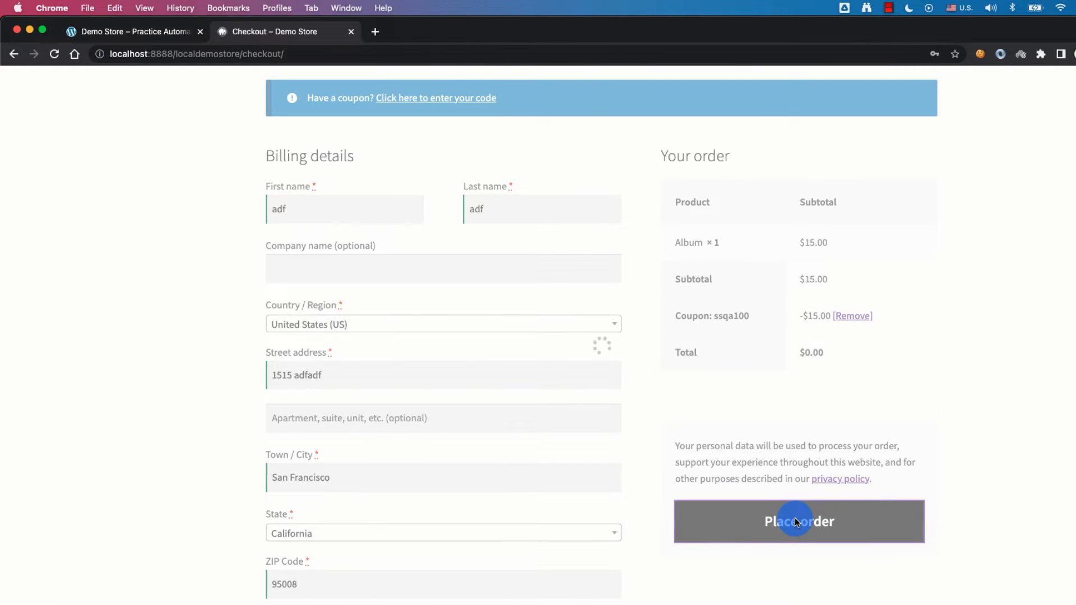
- Review the Order received page showing order 170, July 18, 2022, total $0.00
{"action": "left_click", "coordinate": [798, 521]}
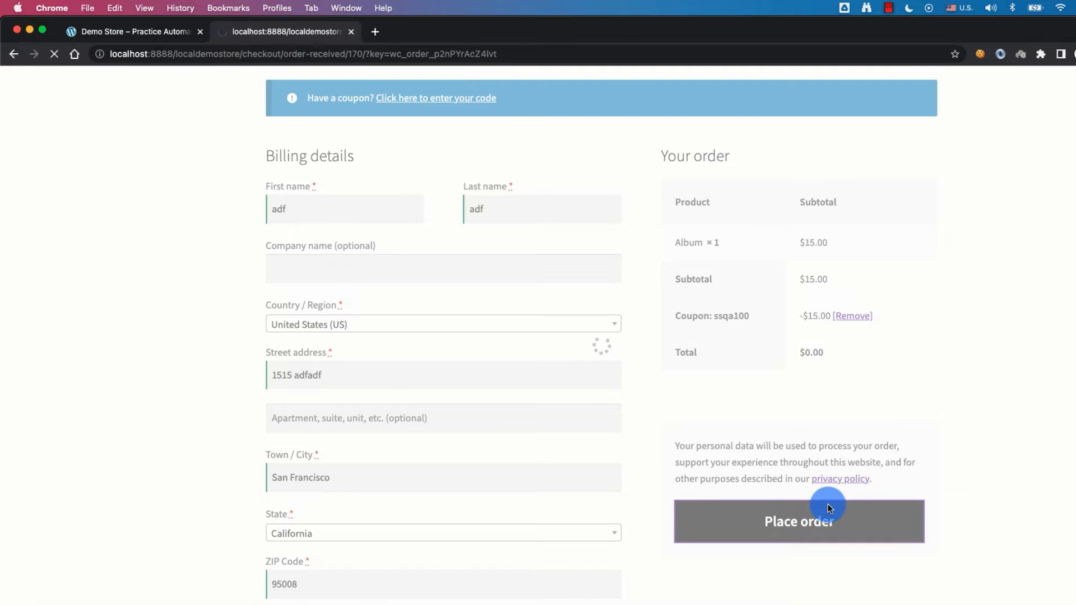
{"action": "left_click", "coordinate": [798, 521]}
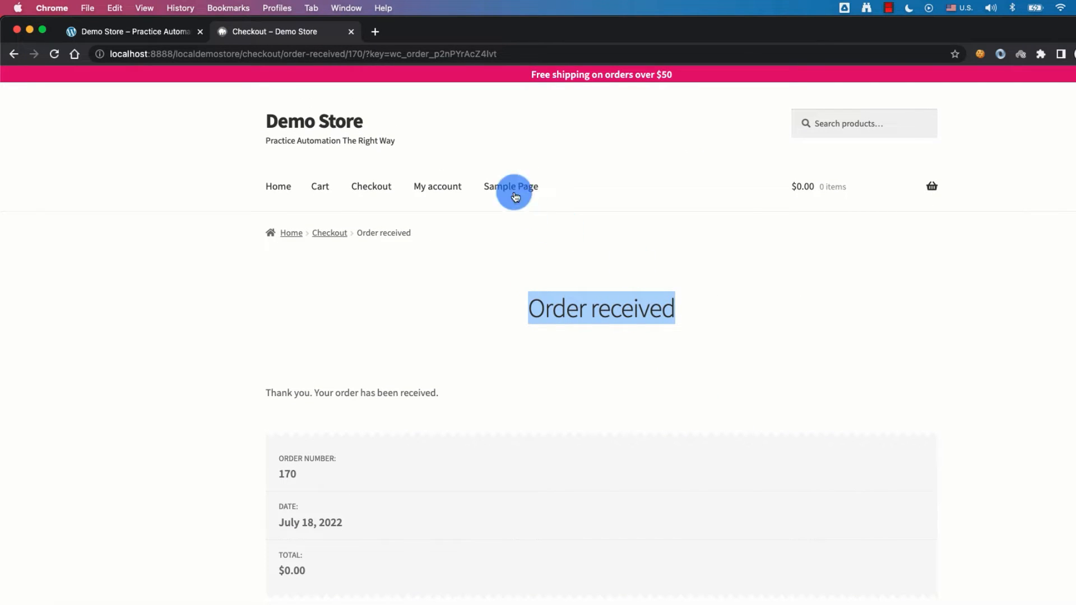
{"action": "mouse_move", "coordinate": [508, 362]}
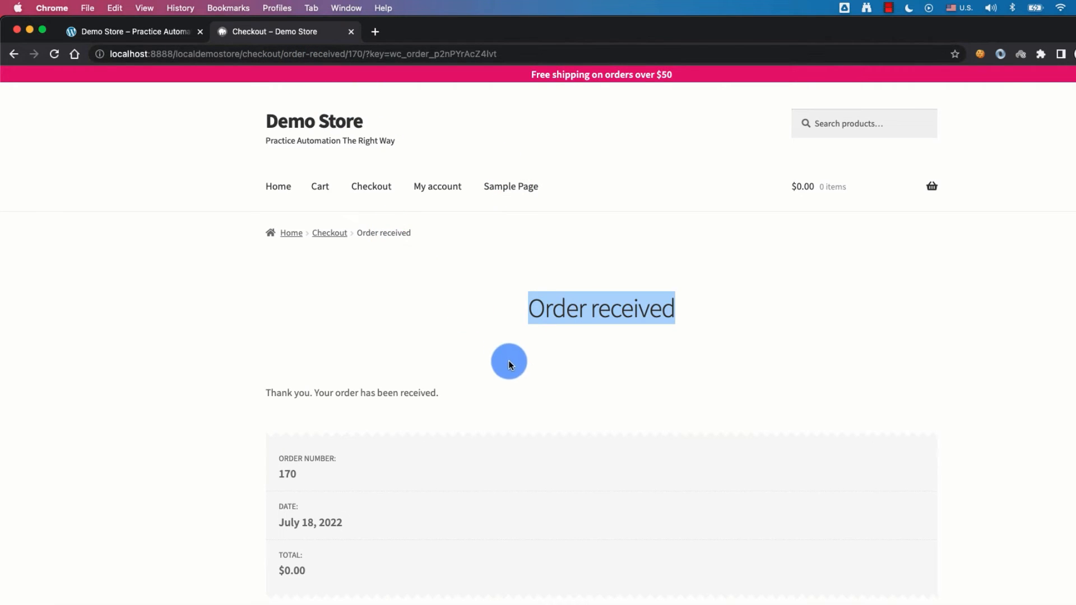
{"action": "mouse_move", "coordinate": [525, 410]}
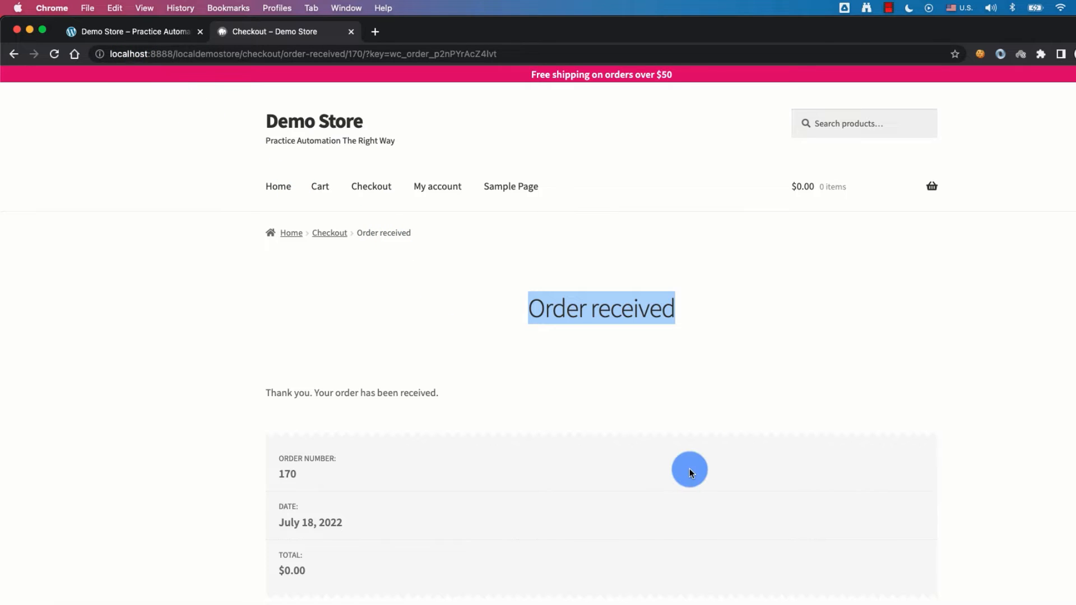
{"action": "mouse_move", "coordinate": [673, 452]}
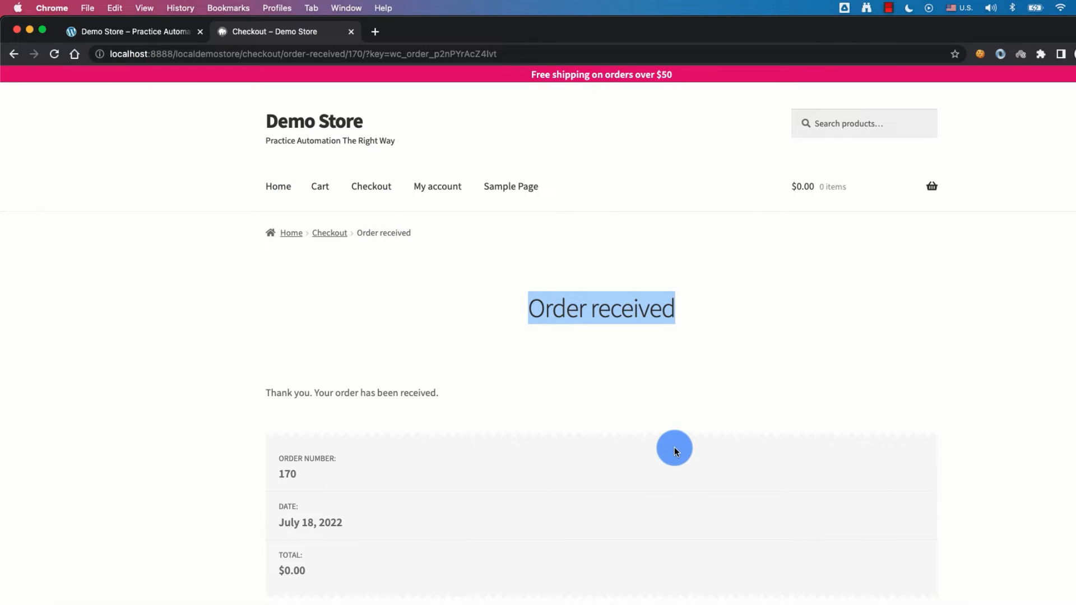
{"action": "mouse_move", "coordinate": [665, 439]}
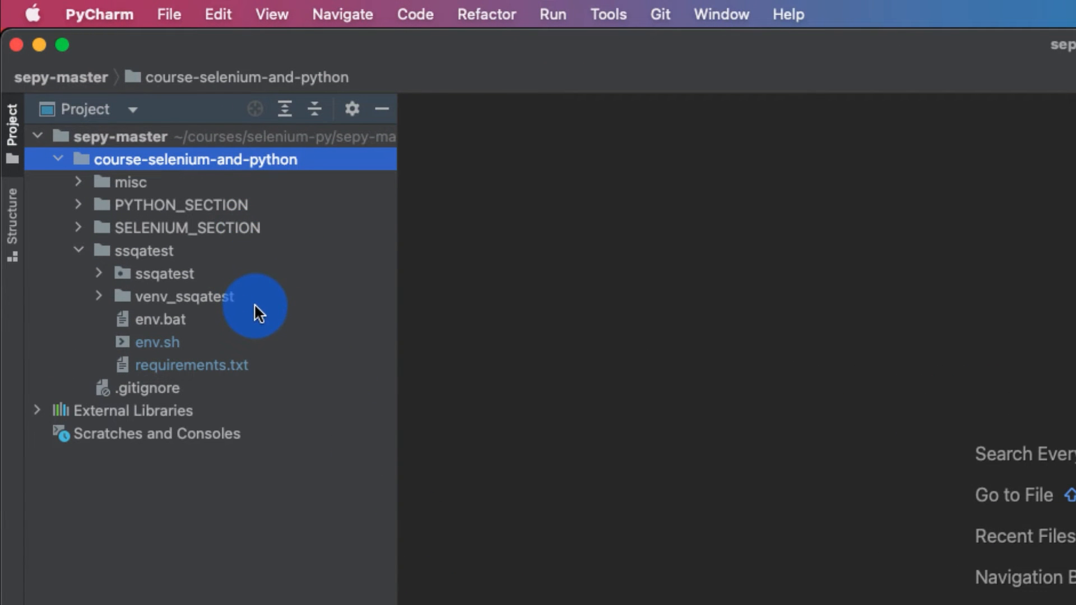
{"action": "mouse_move", "coordinate": [343, 326]}
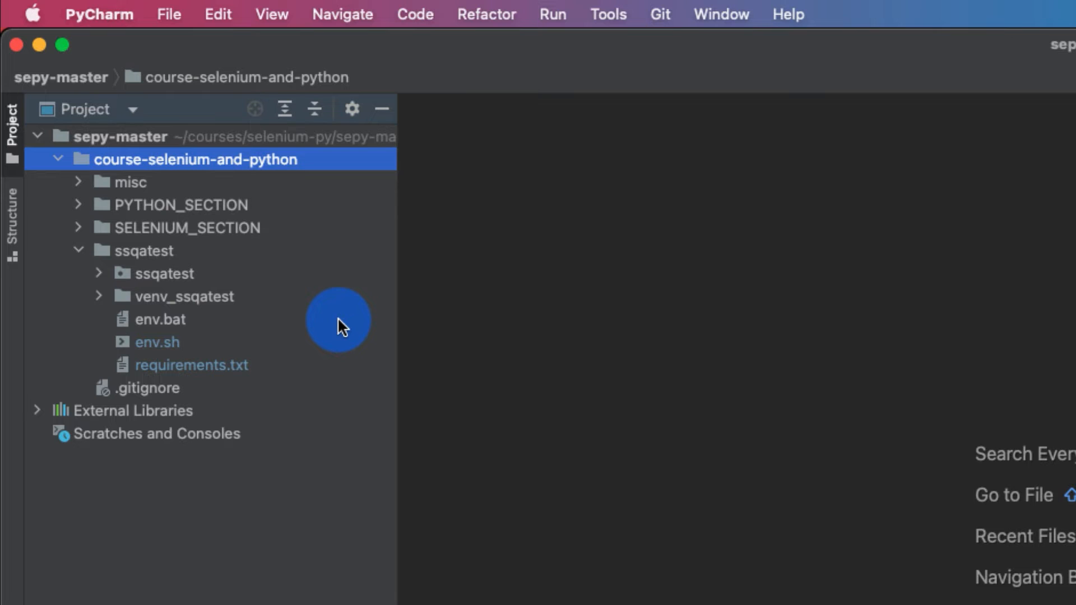
{"action": "mouse_move", "coordinate": [209, 220]}
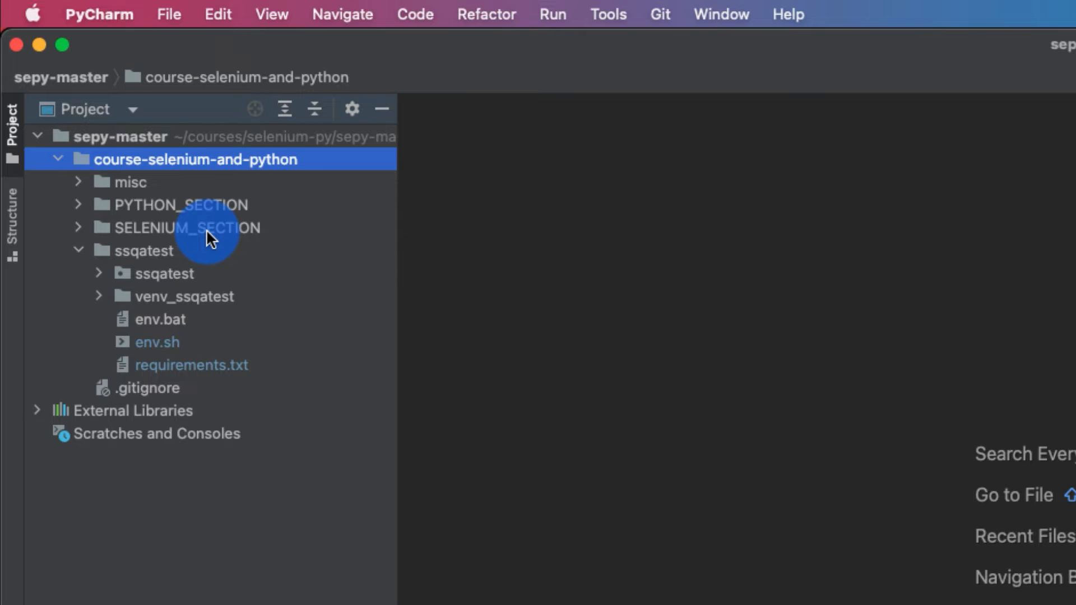
- Expand sepy-master's ssqatest folder to reveal env.bat, env.sh and requirements.txt
{"action": "left_click", "coordinate": [121, 273]}
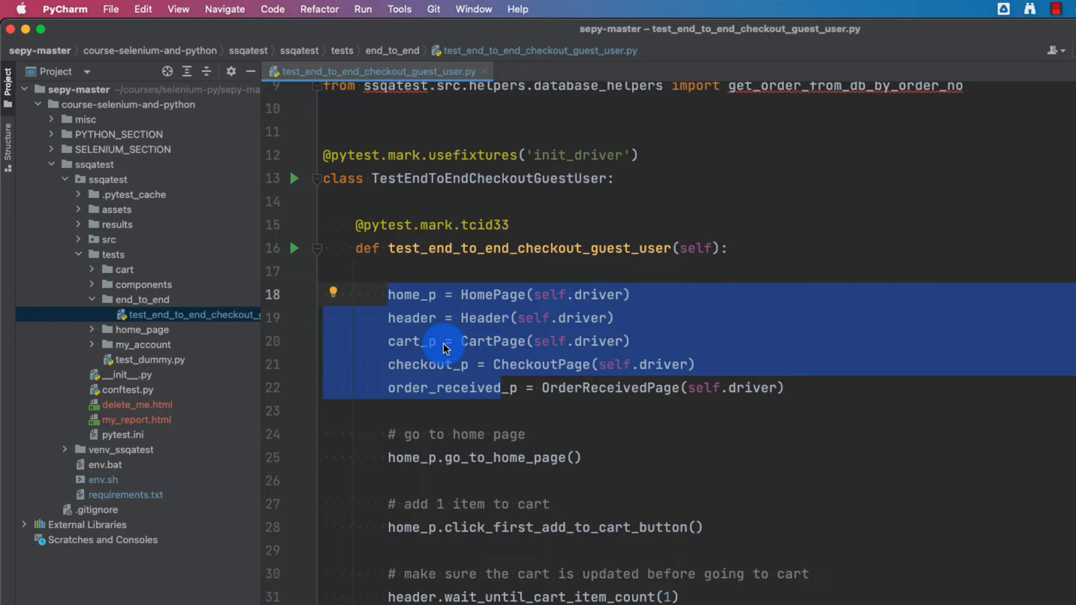
{"action": "mouse_move", "coordinate": [470, 328]}
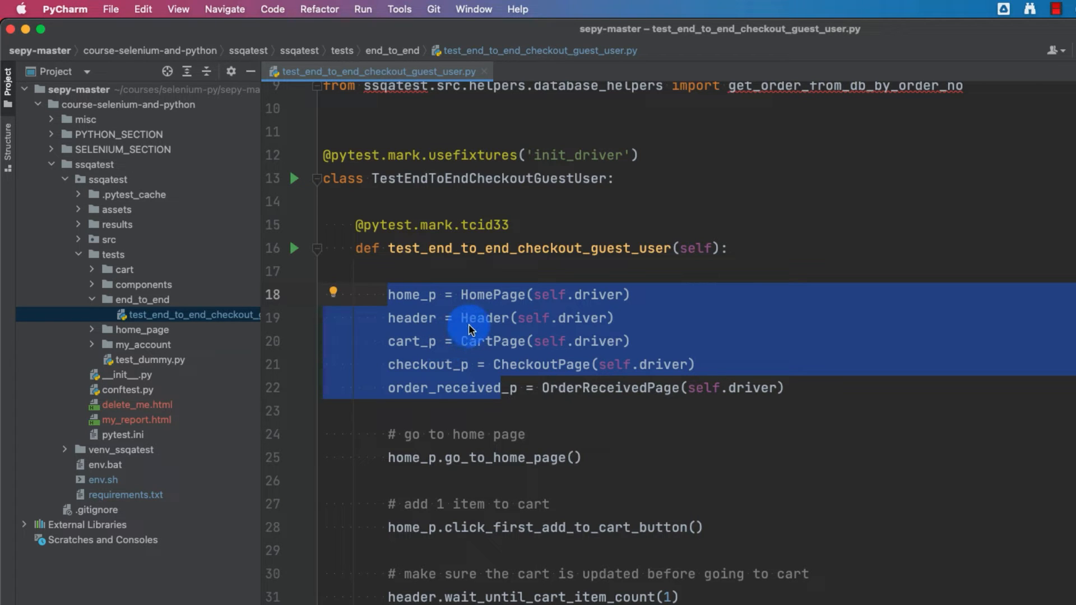
- Scroll through test_end_to_end_checkout_guest_user.py and add a blank line after click_place_order()
{"action": "left_click", "coordinate": [555, 388]}
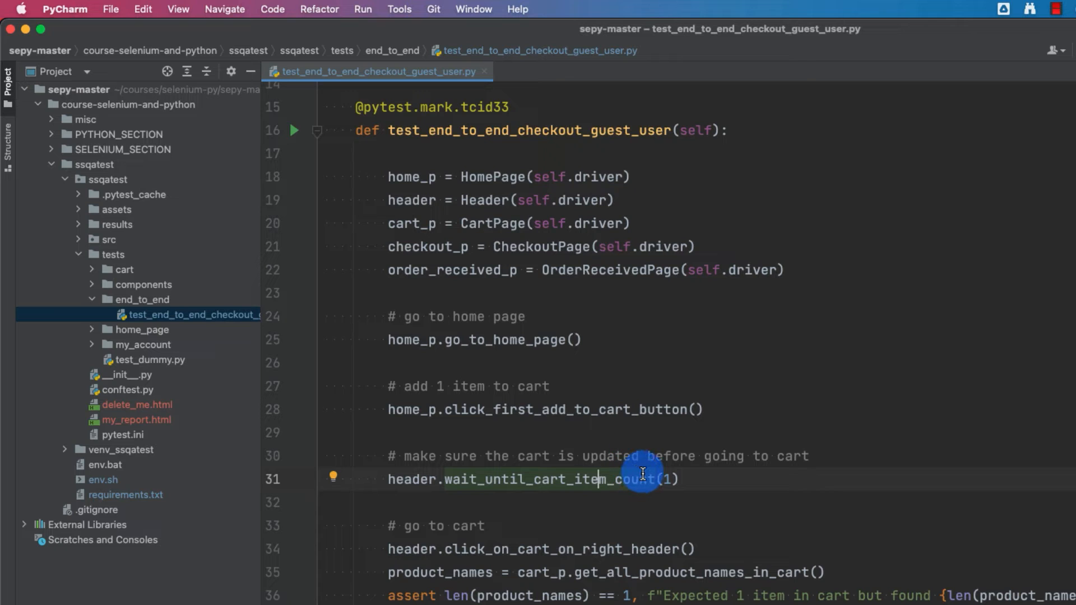
{"action": "mouse_move", "coordinate": [605, 461]}
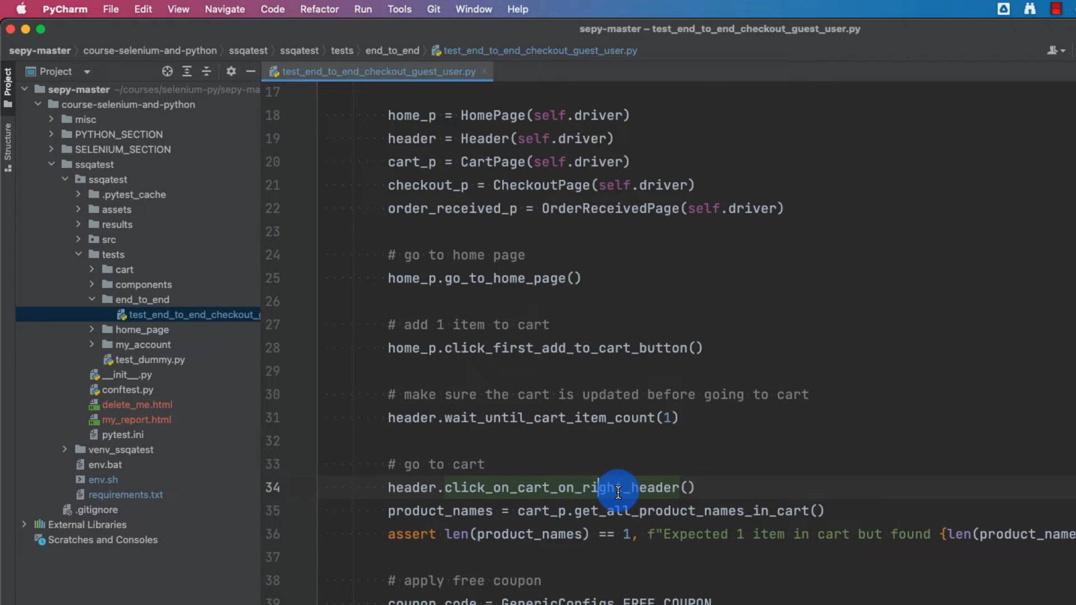
{"action": "scroll", "scroll_direction": "down", "scroll_amount": 3}
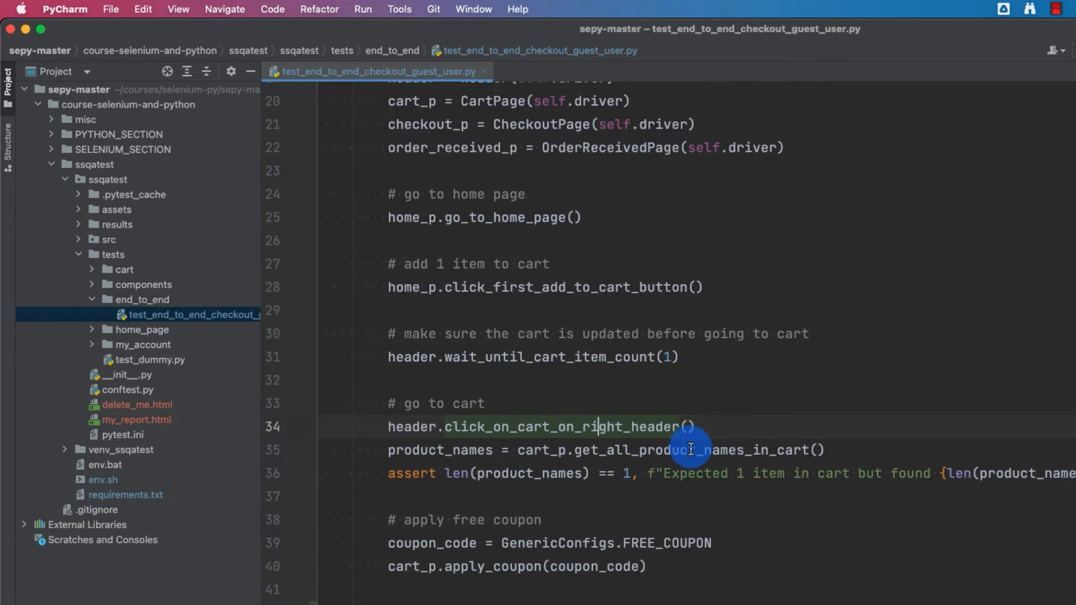
{"action": "double_click", "coordinate": [695, 450]}
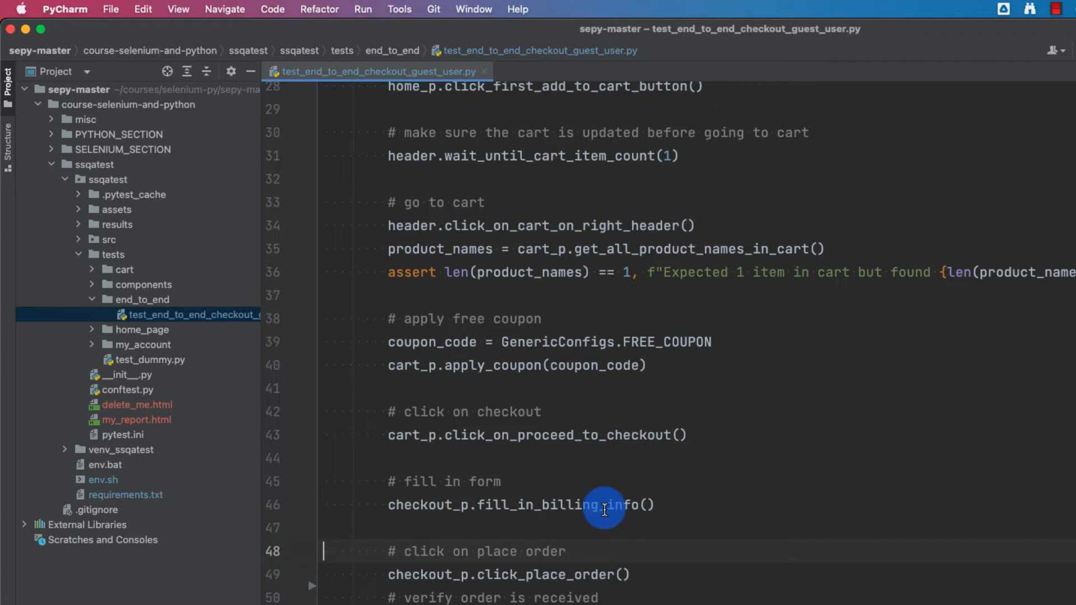
{"action": "scroll", "scroll_direction": "down", "scroll_amount": 3}
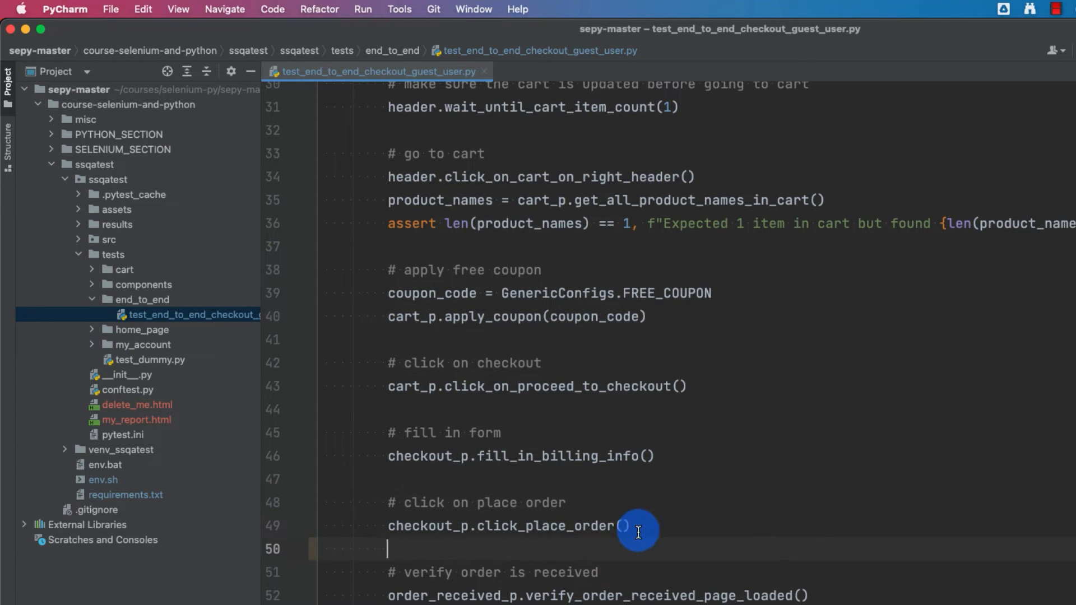
{"action": "mouse_move", "coordinate": [582, 532]}
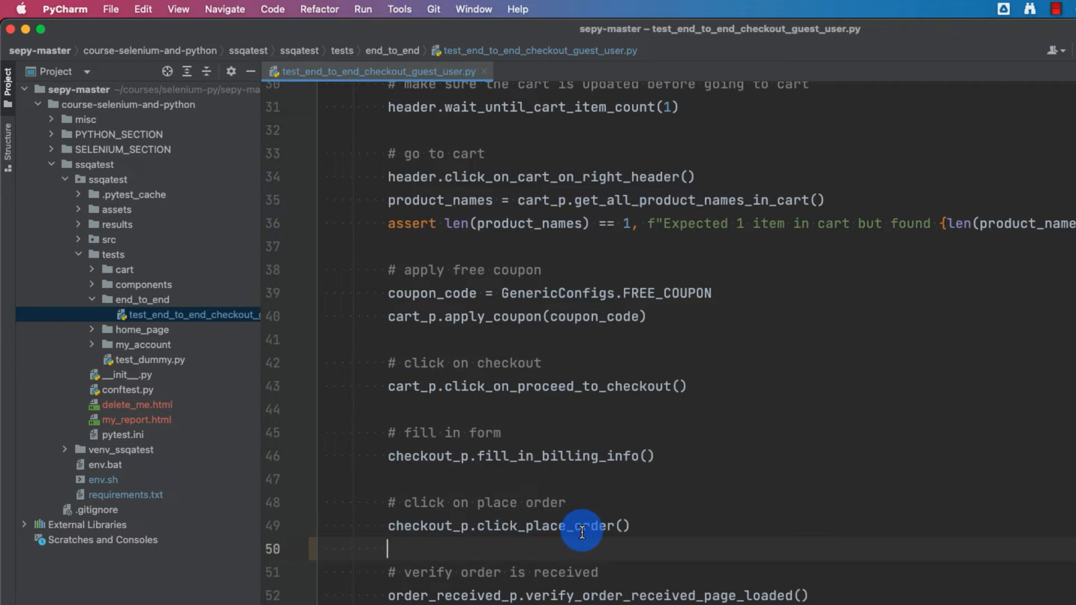
{"action": "scroll", "scroll_direction": "down", "scroll_amount": 3}
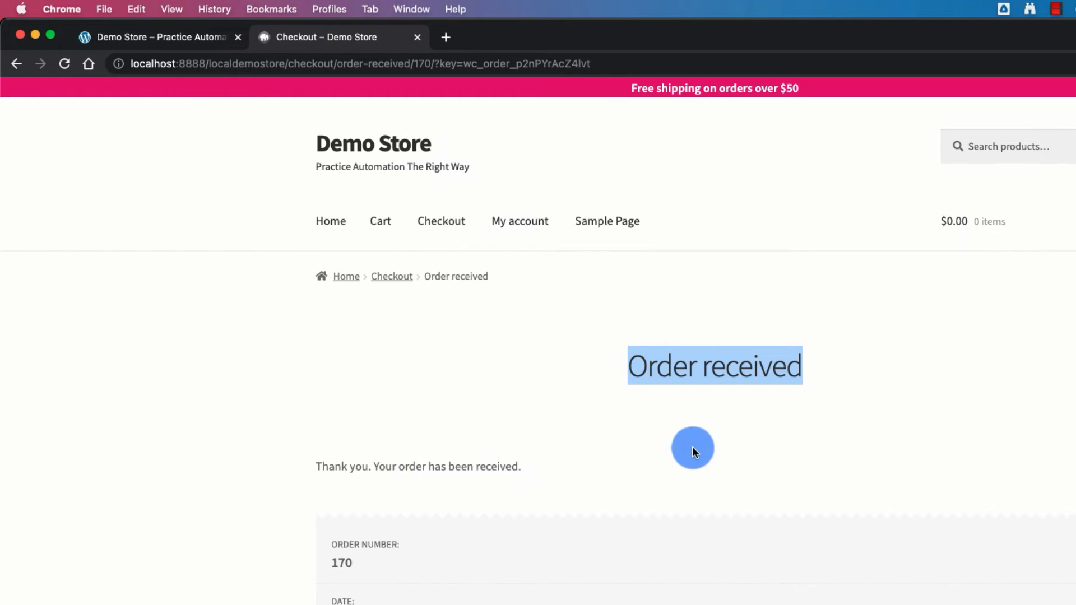
{"action": "mouse_move", "coordinate": [683, 458]}
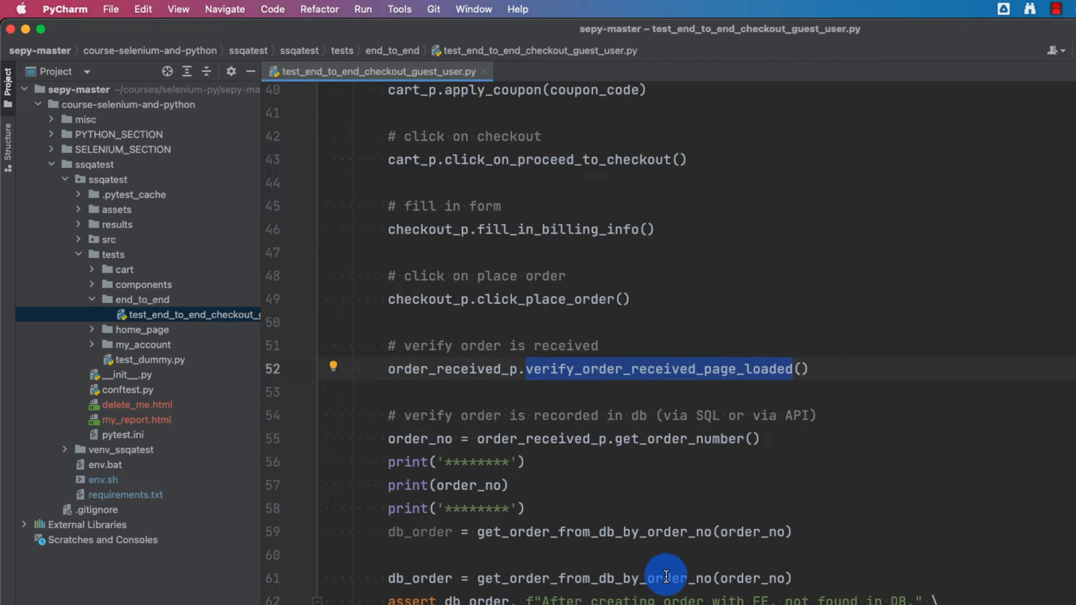
{"action": "mouse_move", "coordinate": [669, 590]}
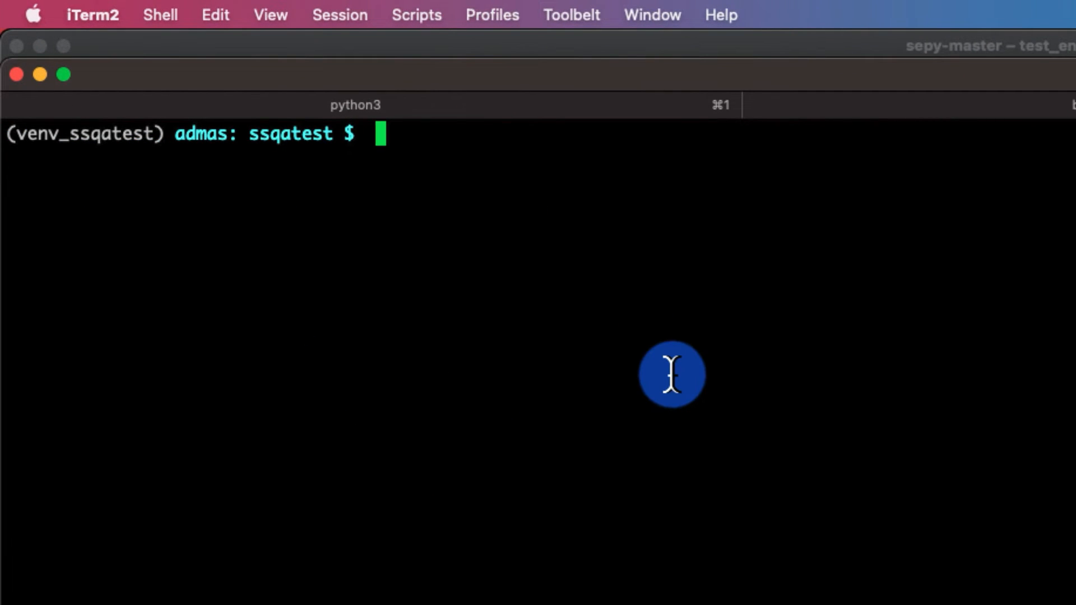
- Run ls and pwd inside ssqatest/ssqatest to list its files and confirm the path
{"action": "type", "text": "ls"}
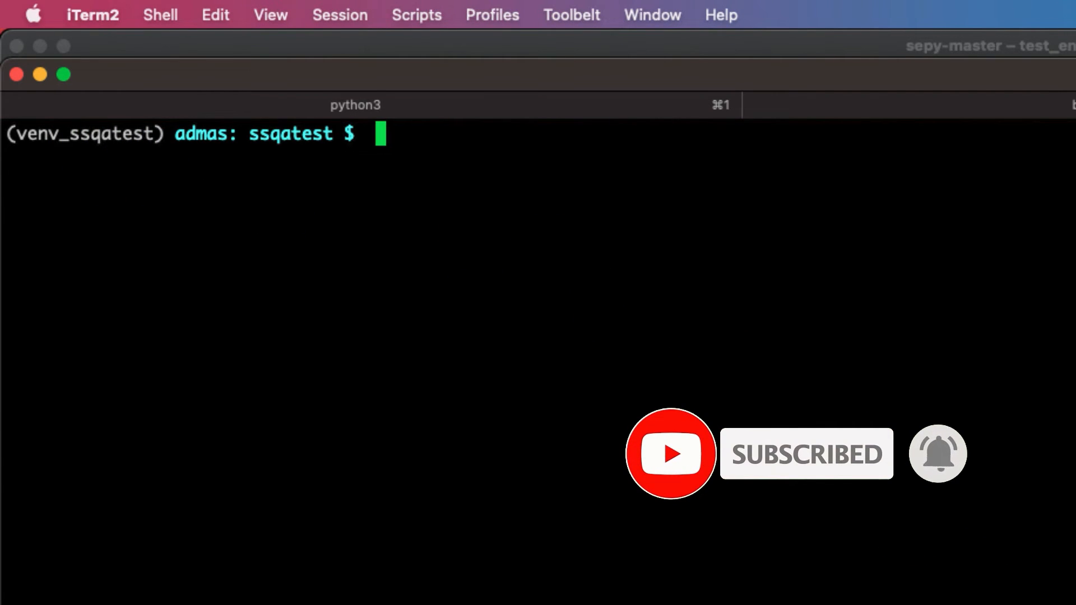
{"action": "type", "text": "ls"}
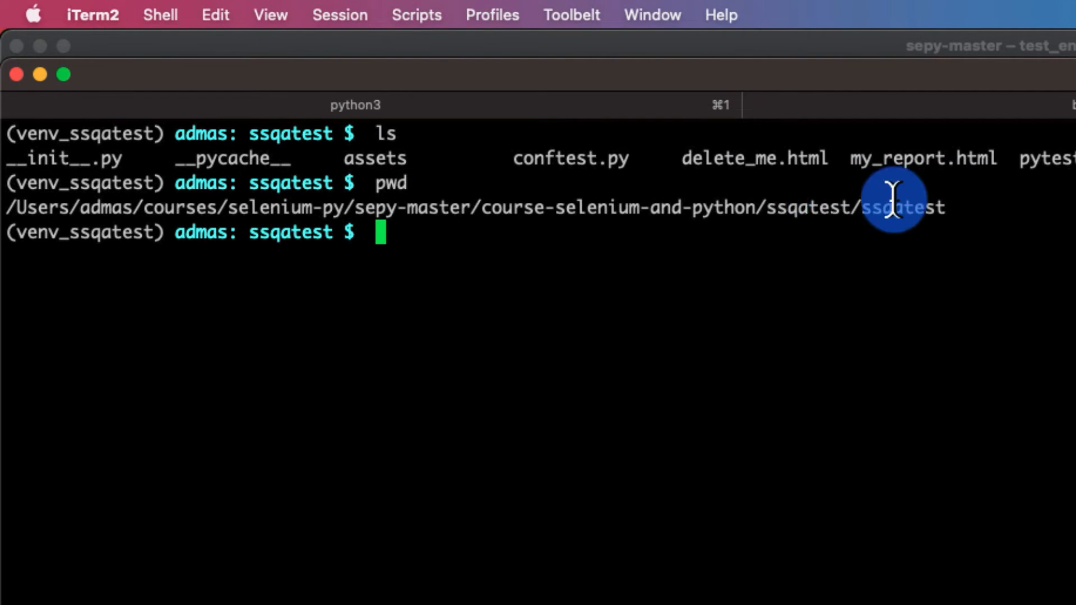
{"action": "mouse_move", "coordinate": [888, 343]}
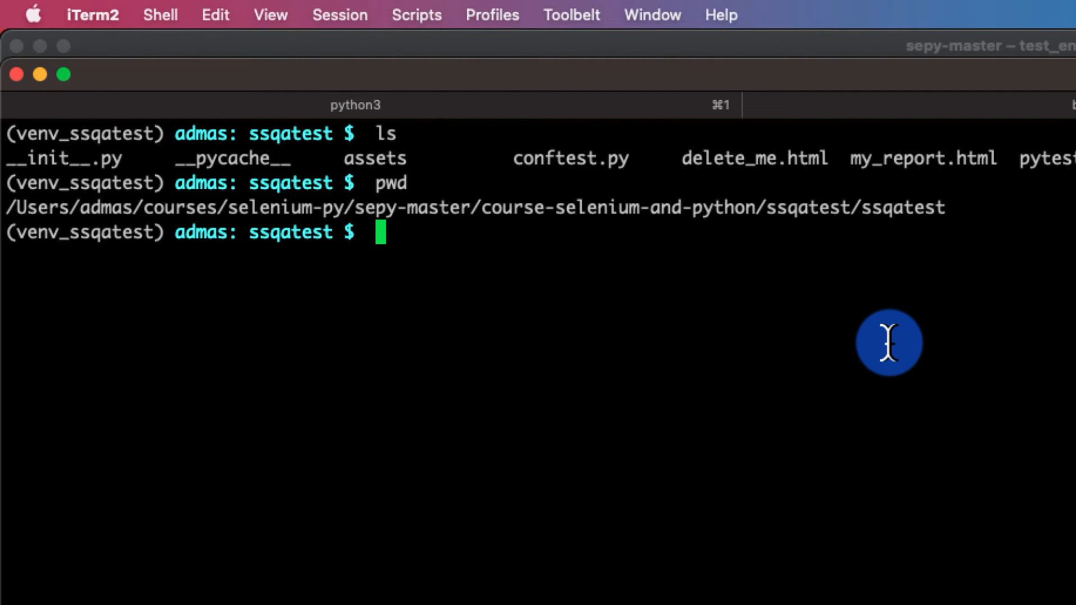
- Type the command pytest -m tcid33 --html=demo_result.html tests, fixing the 'hrml' typo
{"action": "type", "text": "pyt"}
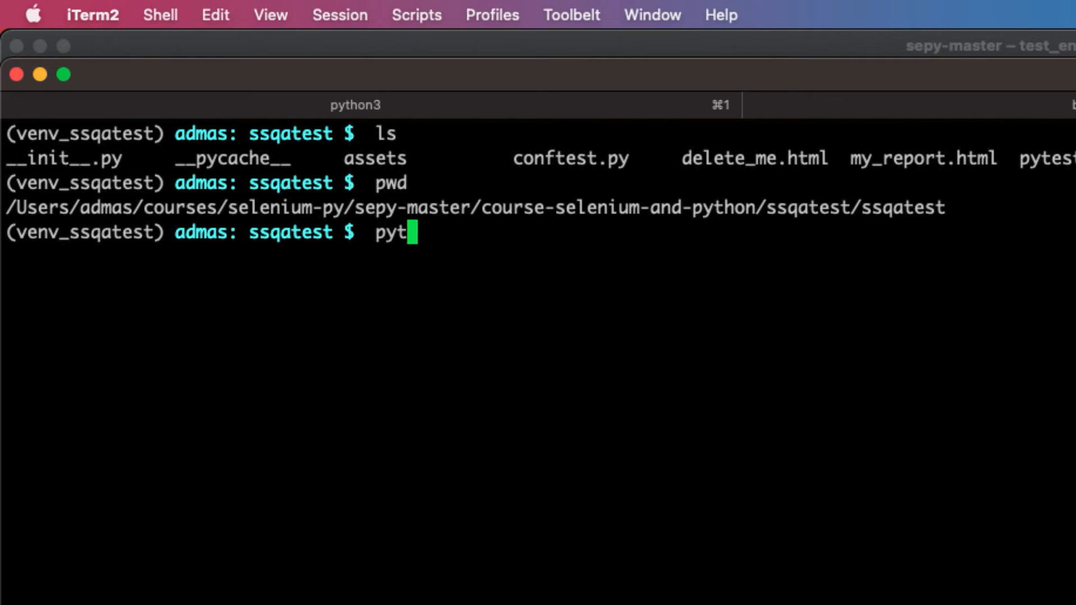
{"action": "type", "text": "est"}
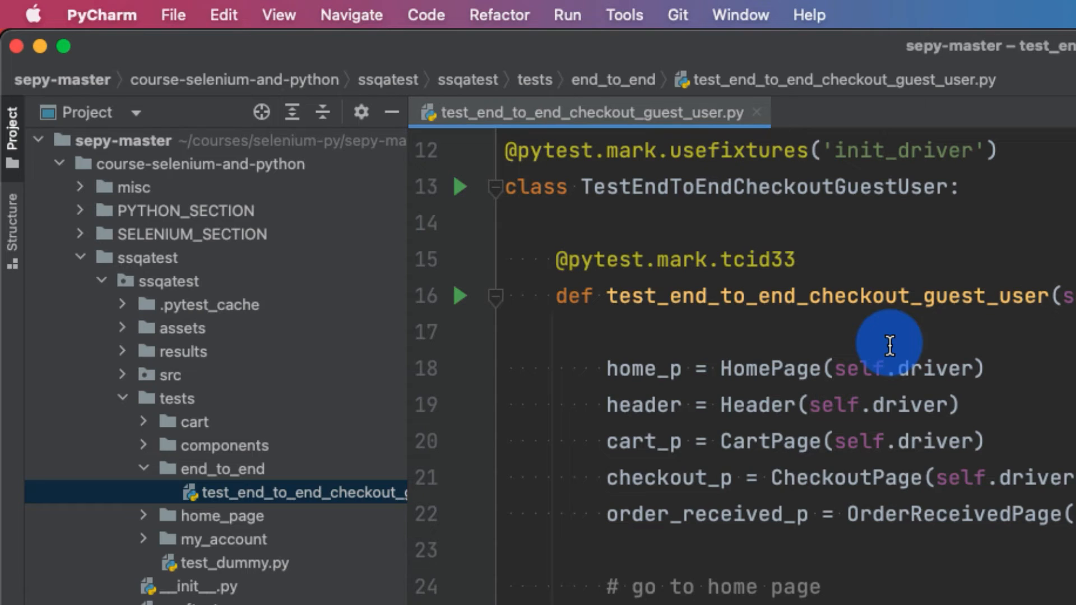
{"action": "mouse_move", "coordinate": [695, 311]}
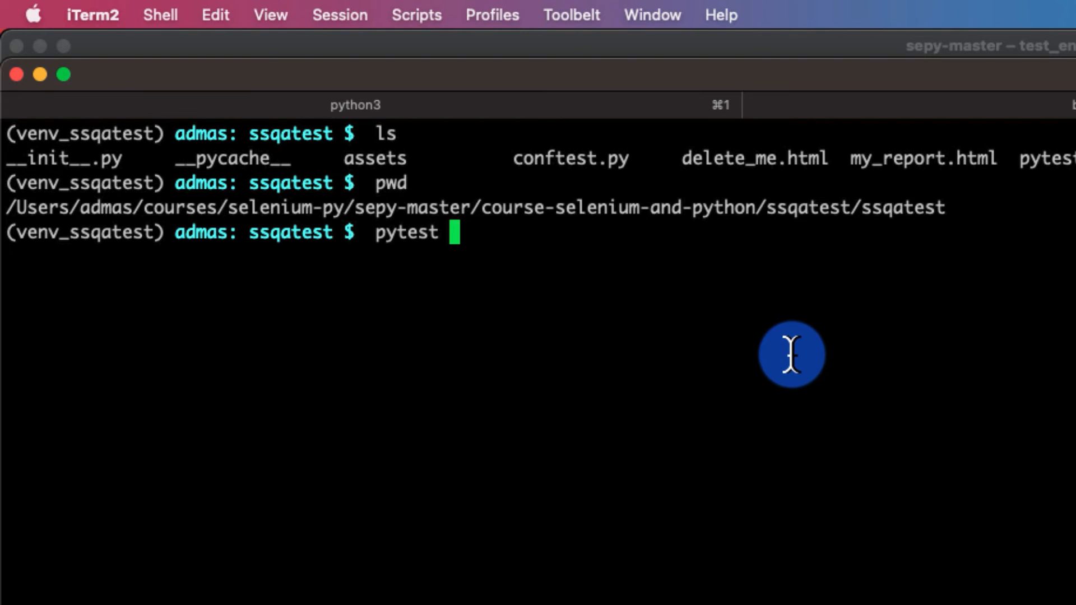
{"action": "type", "text": "-m"}
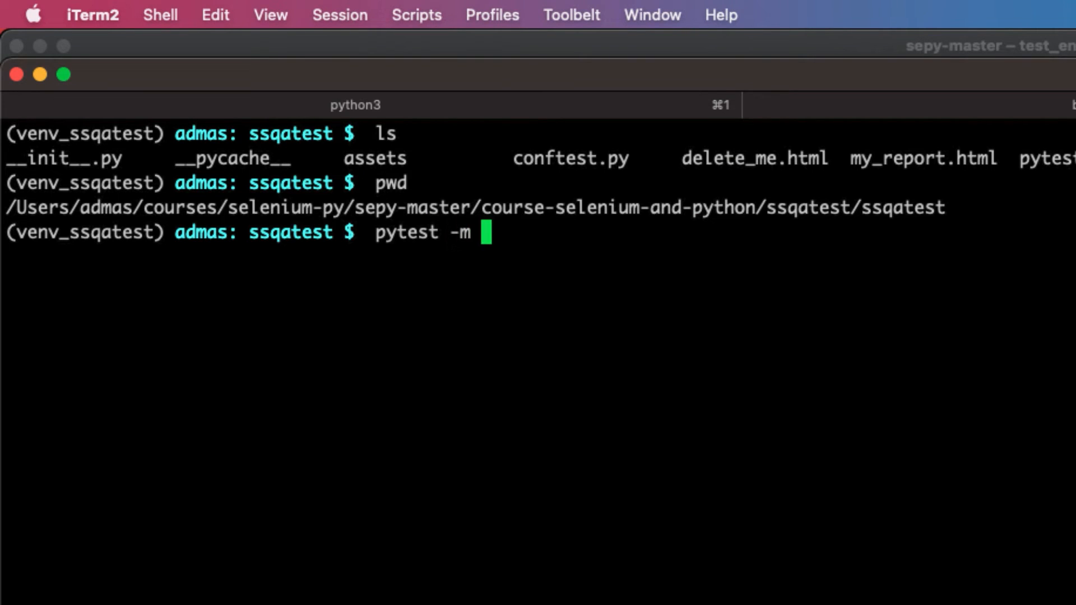
{"action": "type", "text": "tcid"}
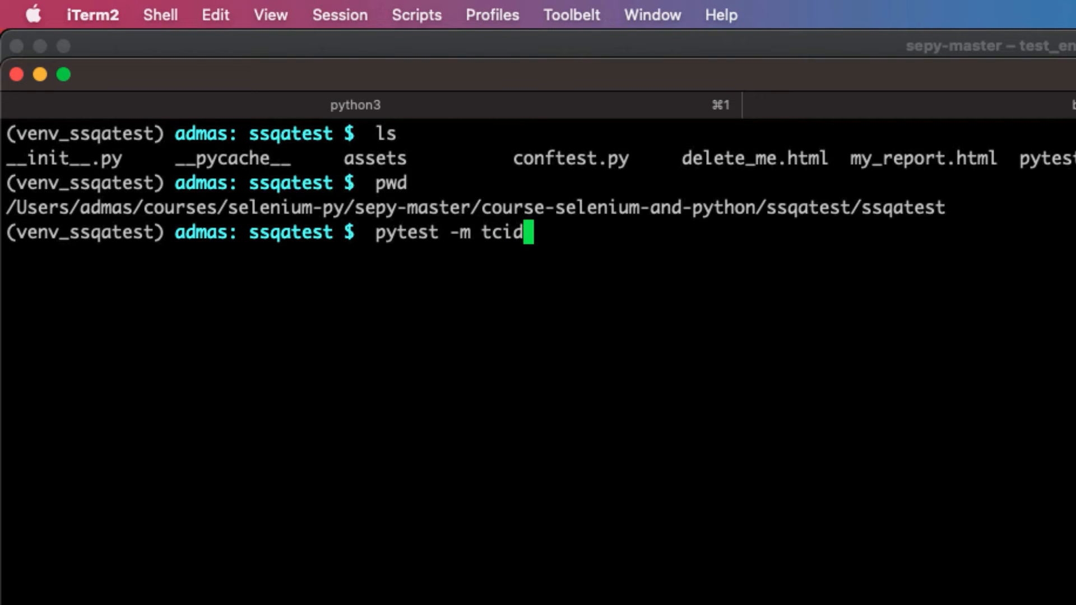
{"action": "type", "text": "33 -"}
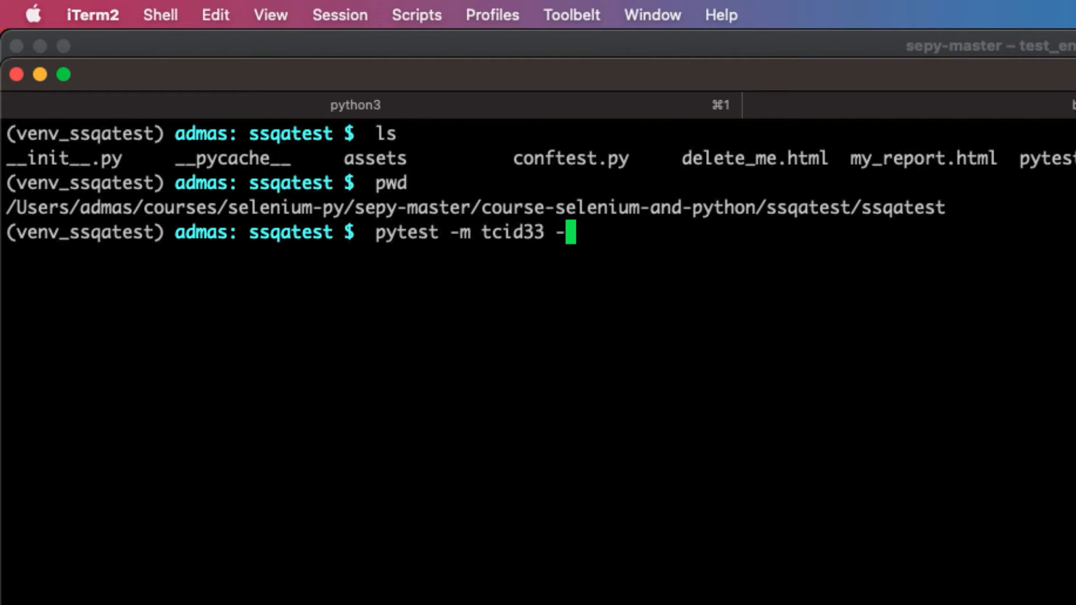
{"action": "type", "text": "-hrml"}
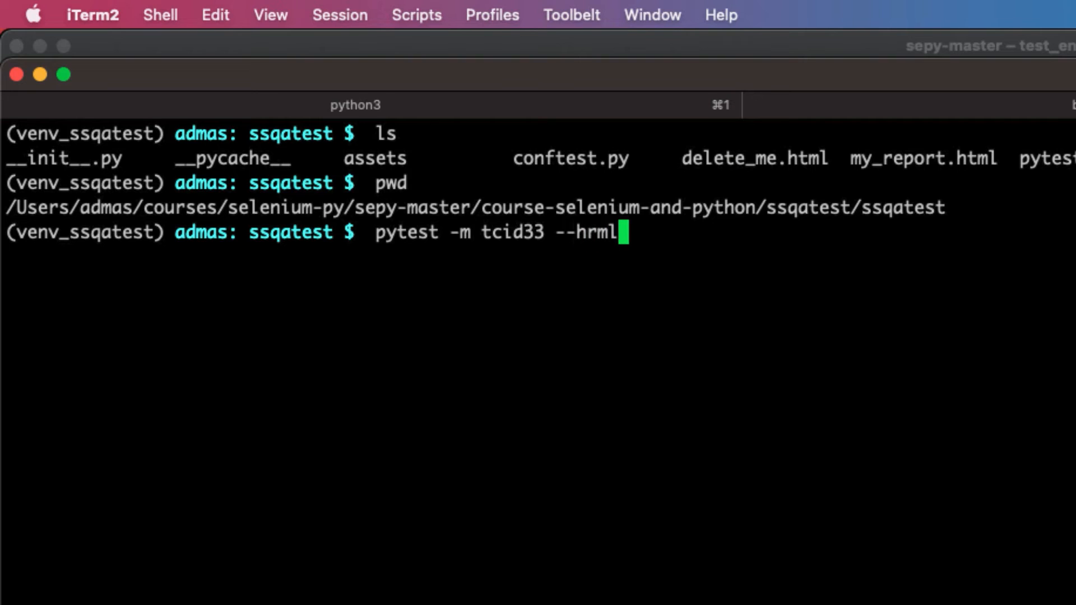
{"action": "key", "text": "Backspace"}
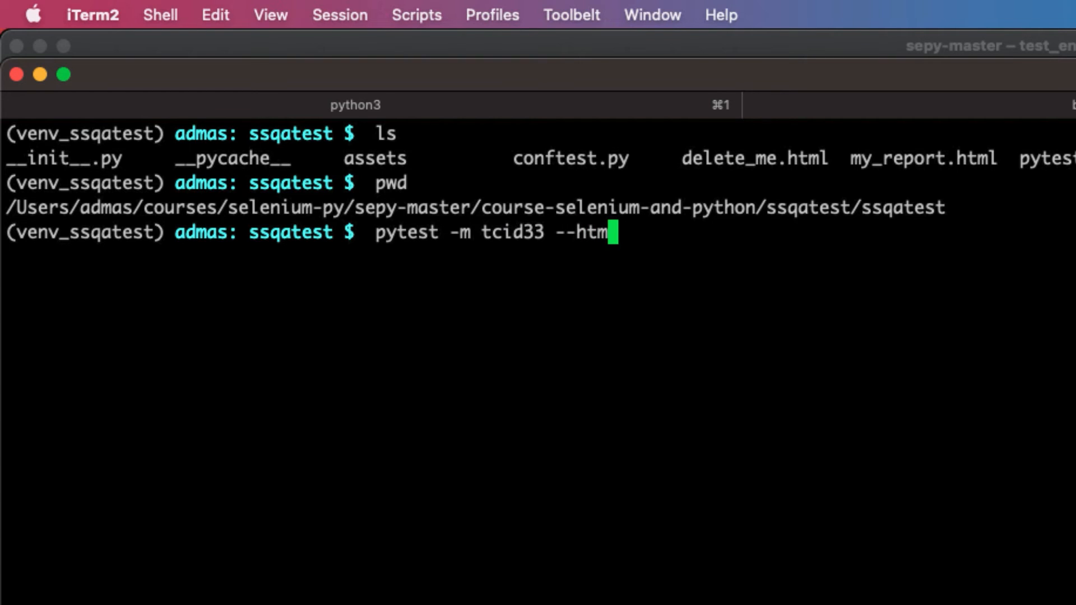
{"action": "type", "text": "l="}
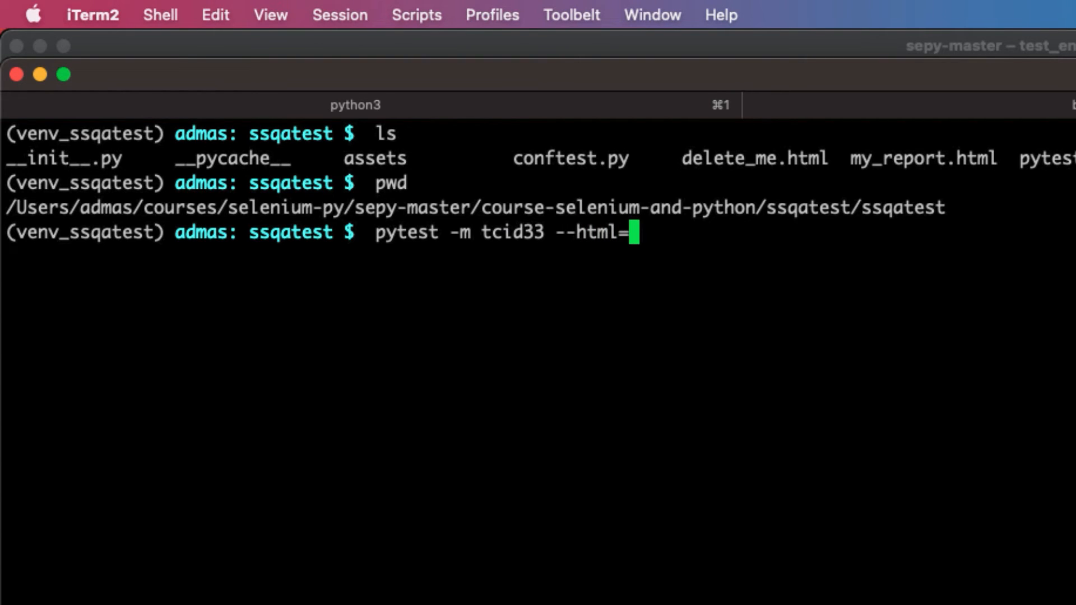
{"action": "type", "text": "demo_resul"}
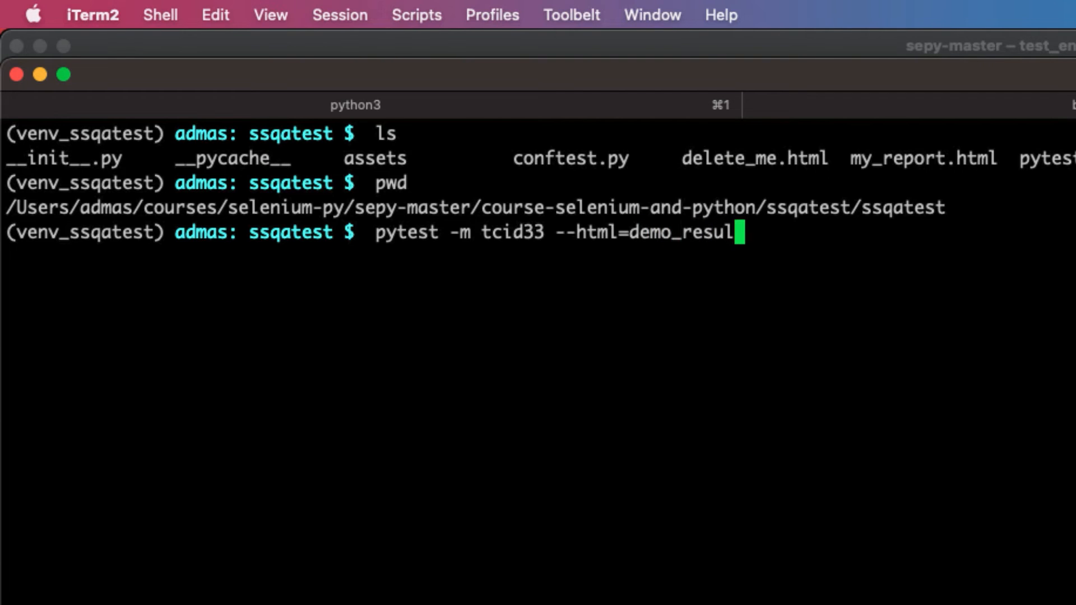
{"action": "type", "text": "t.html"}
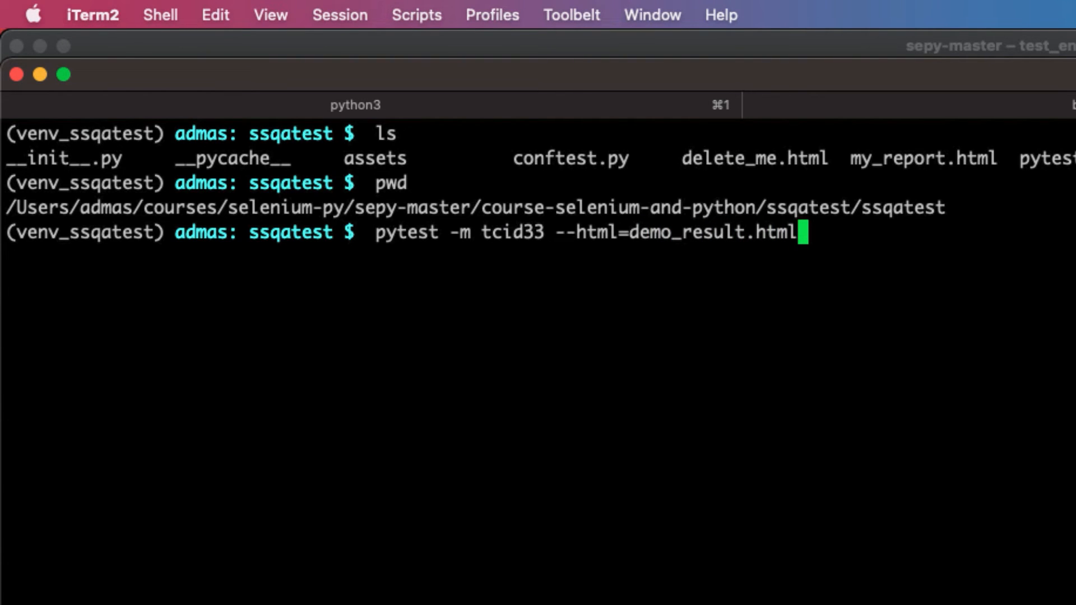
{"action": "type", "text": "tests"}
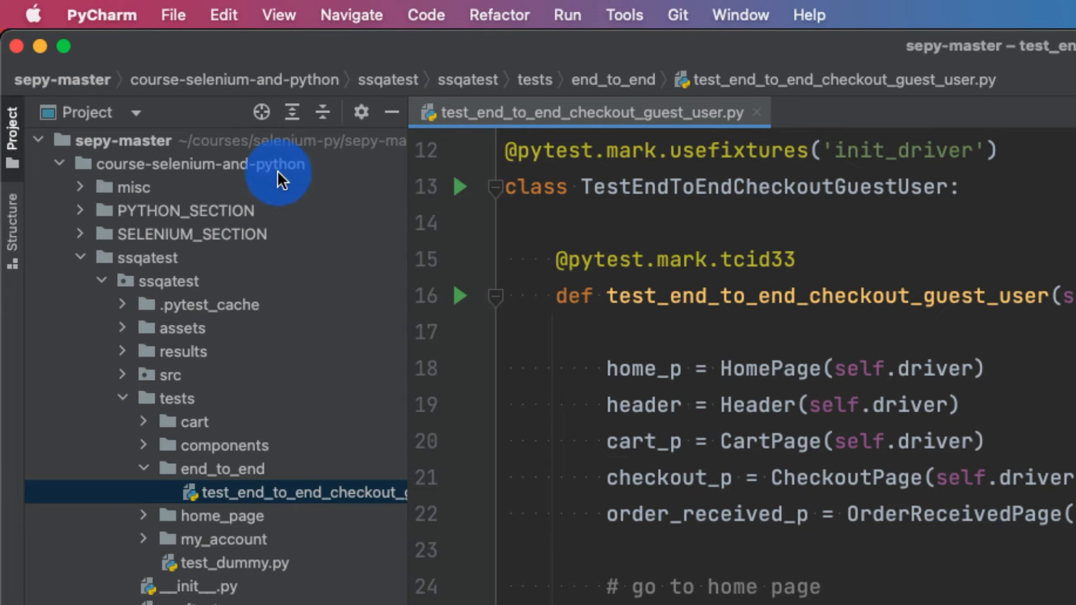
- Expand the results folder in the Project panel and select its old report files
{"action": "left_click", "coordinate": [181, 351]}
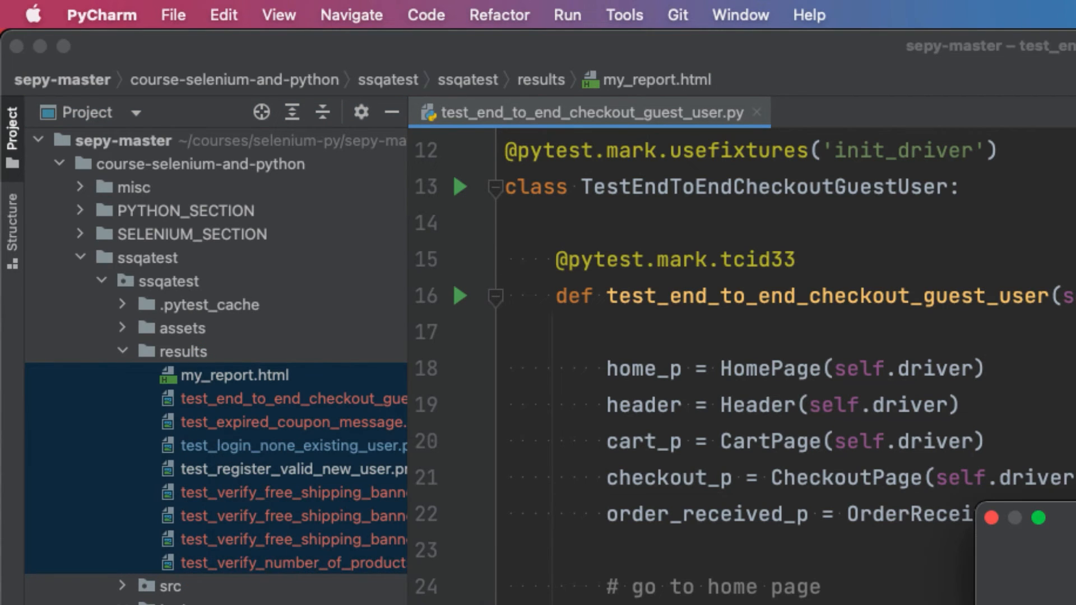
{"action": "left_click", "coordinate": [195, 350]}
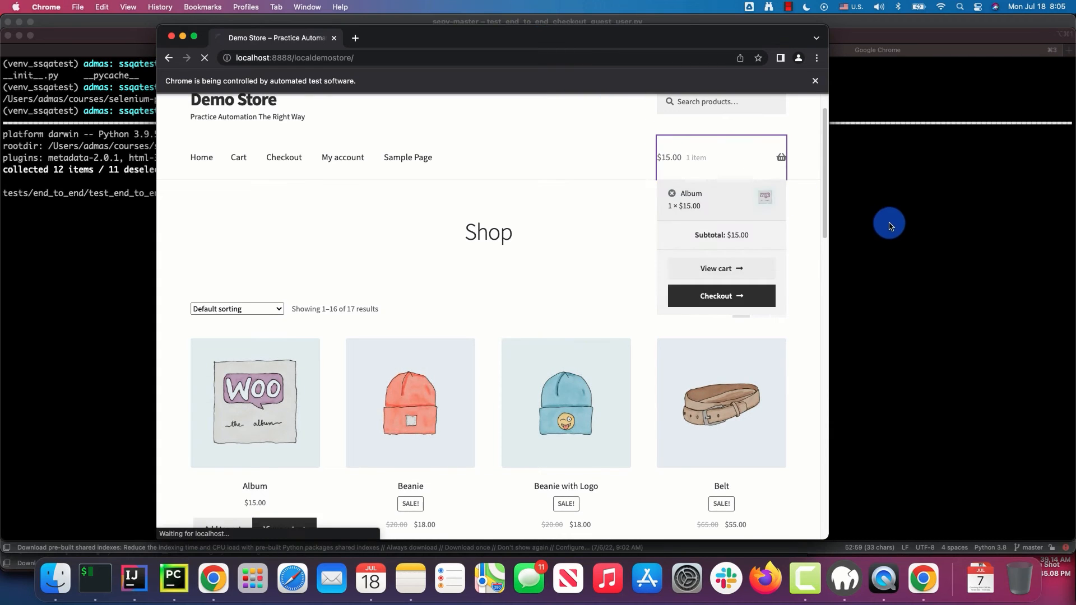
- Follow the automated run adding the Album, applying coupon ssqa100, and filling guest billing details
{"action": "left_click", "coordinate": [721, 269]}
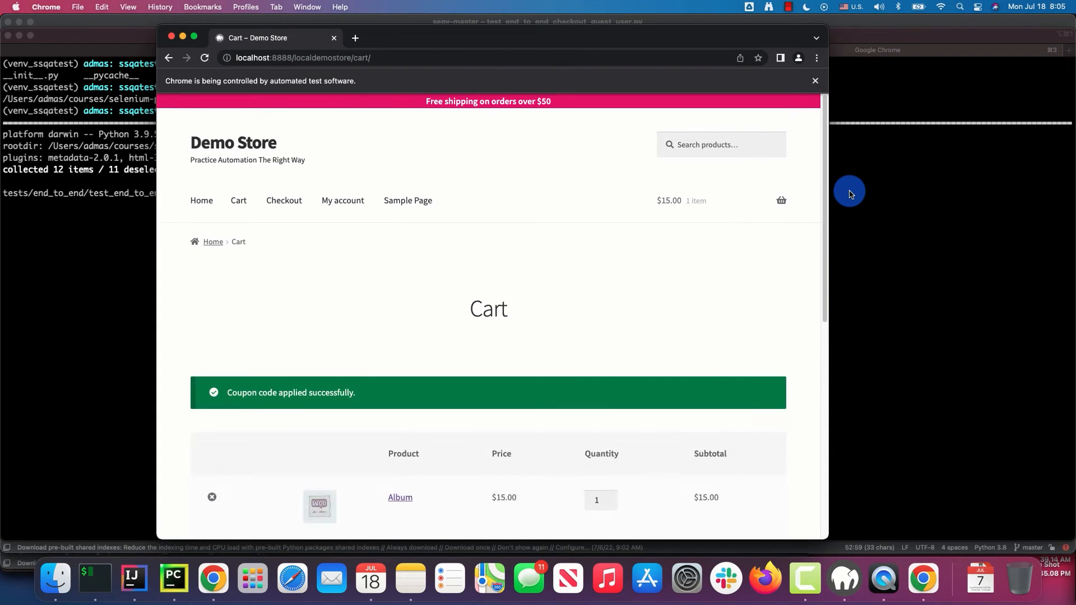
{"action": "scroll", "scroll_direction": "down", "scroll_amount": 3}
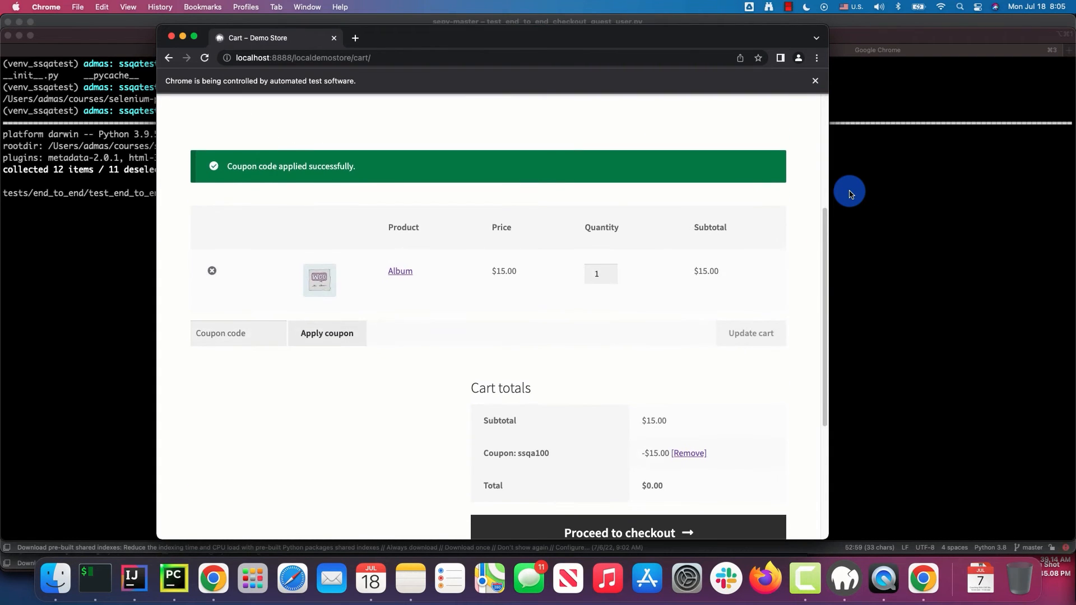
{"action": "left_click", "coordinate": [625, 532]}
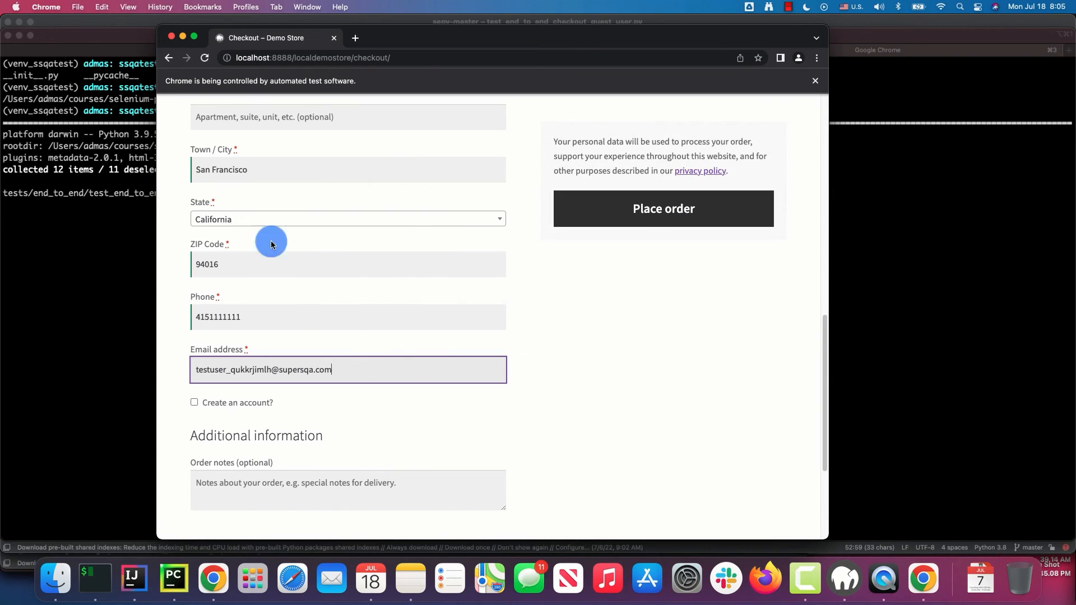
{"action": "left_click", "coordinate": [663, 209]}
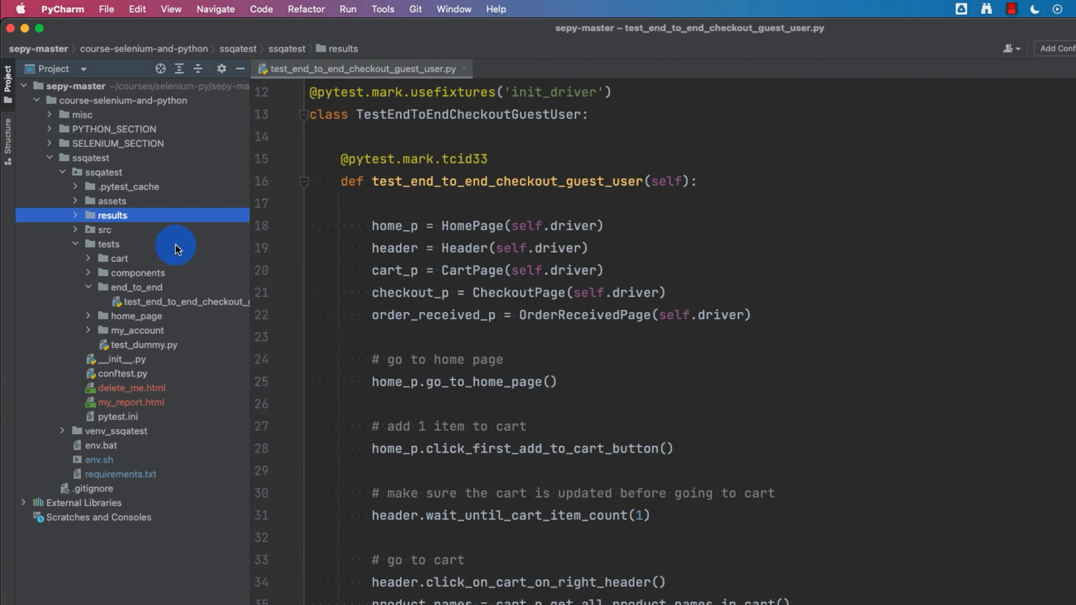
- Open results/demo_result.html from the project tree in Chrome
{"action": "left_click", "coordinate": [110, 215]}
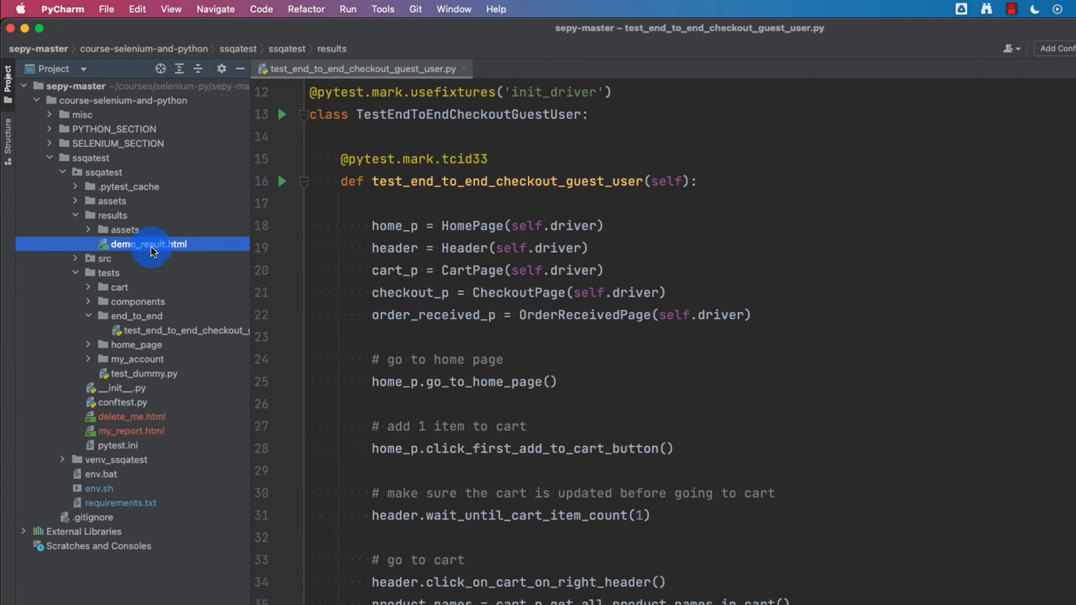
{"action": "right_click", "coordinate": [150, 244]}
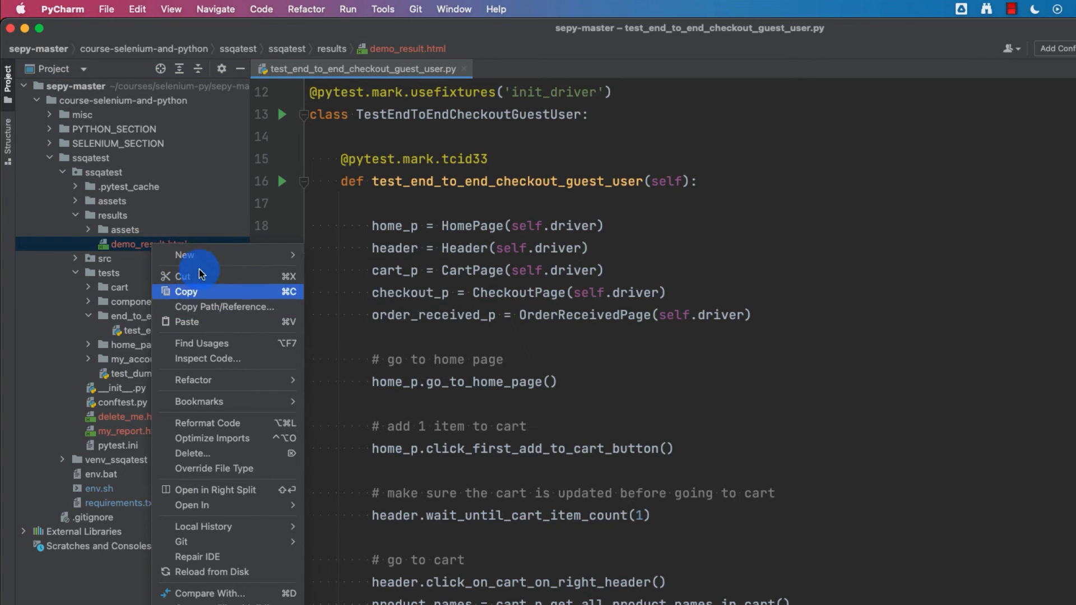
{"action": "double_click", "coordinate": [148, 244]}
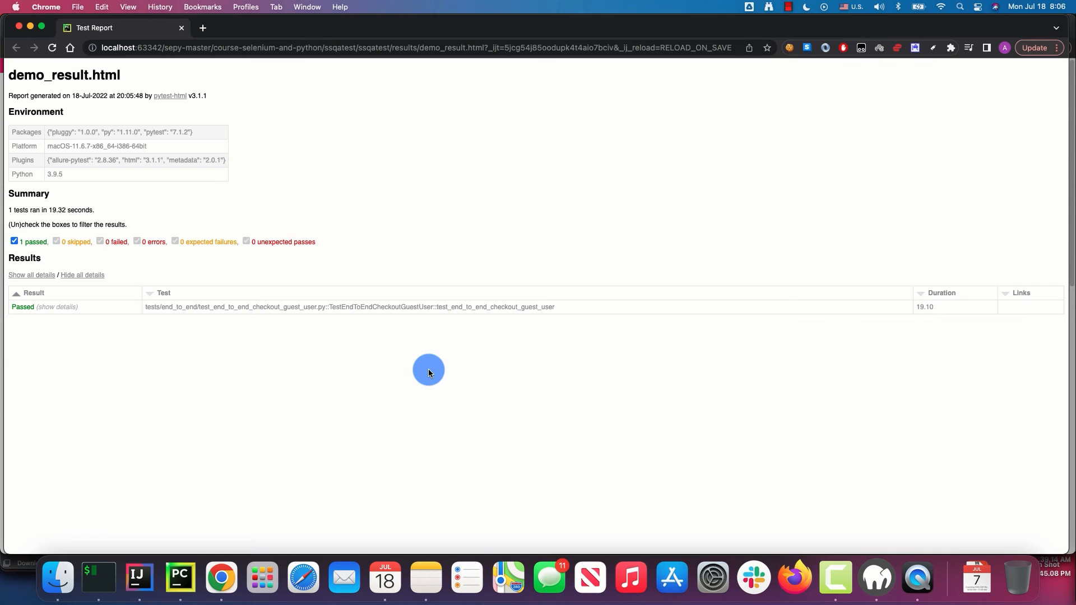
{"action": "mouse_move", "coordinate": [220, 575]}
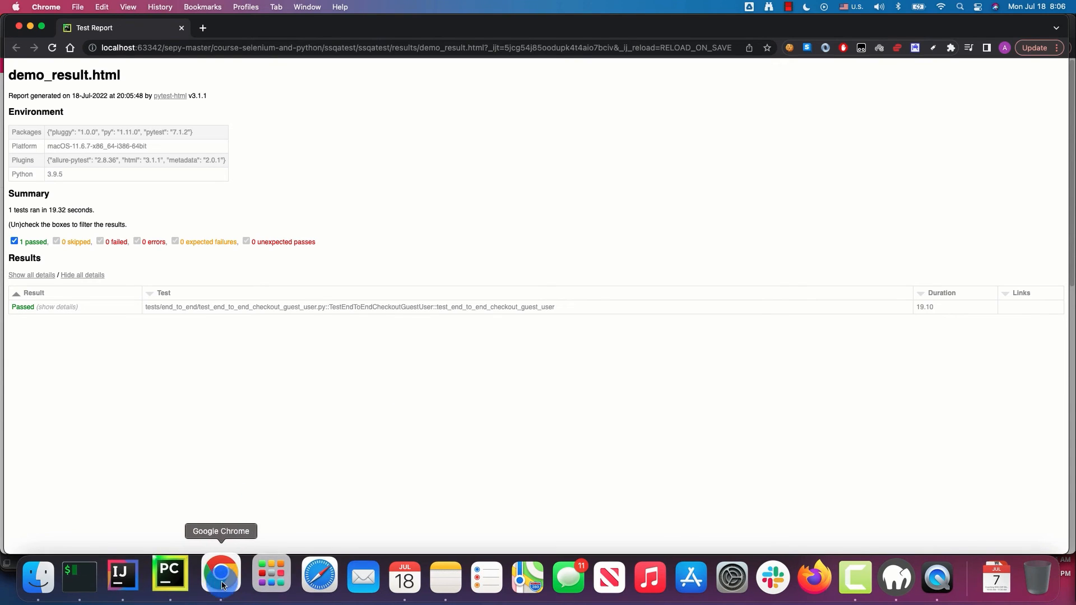
- Review the report's 1 passed, 0 failed summary, then return to the iTerm2 terminal
{"action": "left_click", "coordinate": [97, 576]}
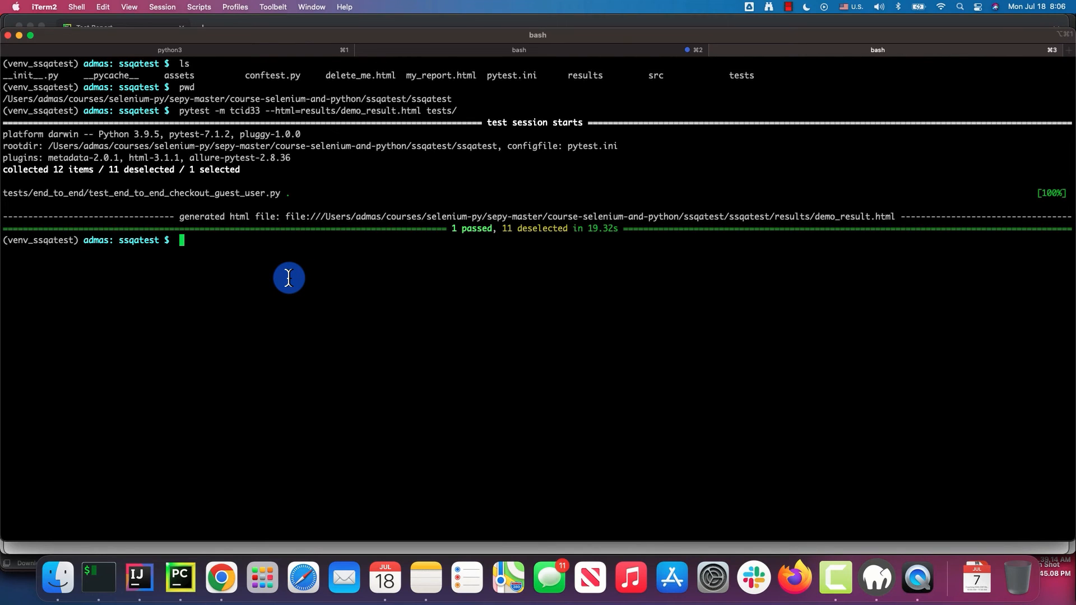
{"action": "mouse_move", "coordinate": [591, 226]}
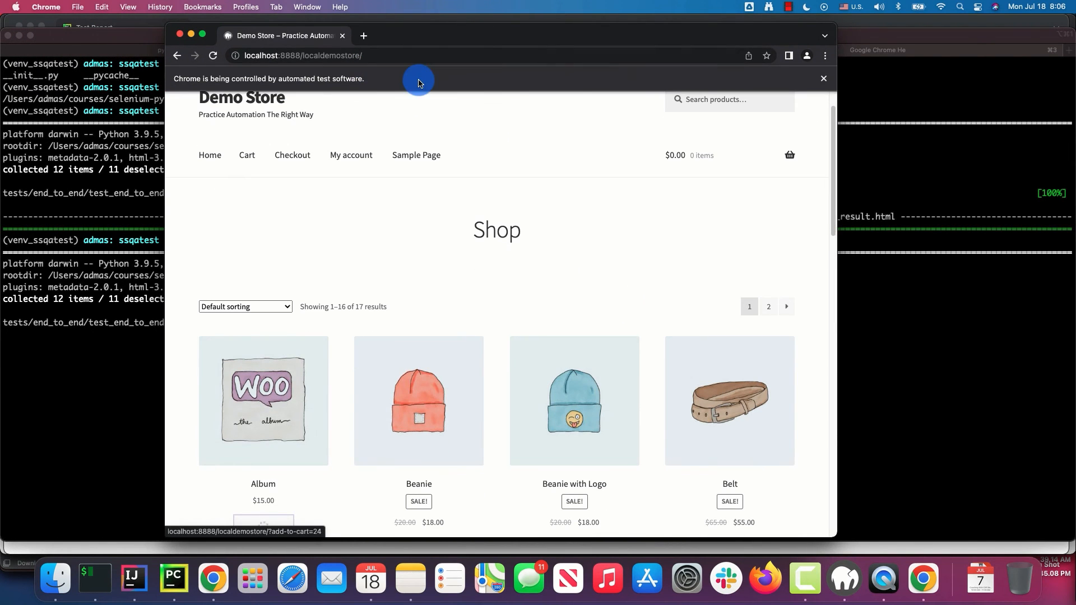
- Follow the rerun adding the Album, applying coupon ssqa100, and filling guest checkout details
{"action": "left_click", "coordinate": [262, 523]}
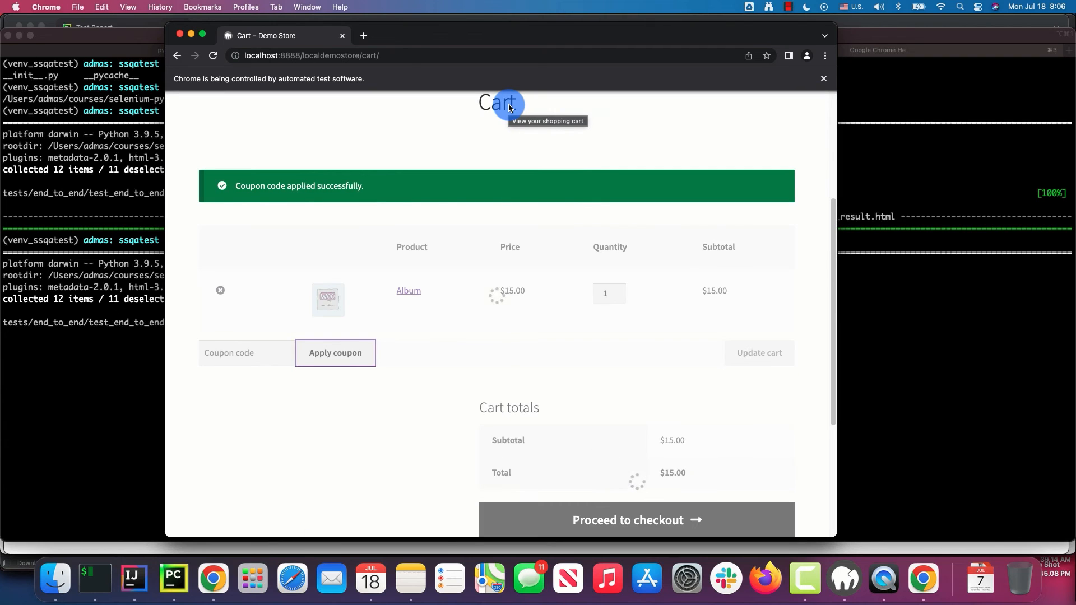
{"action": "left_click", "coordinate": [335, 352]}
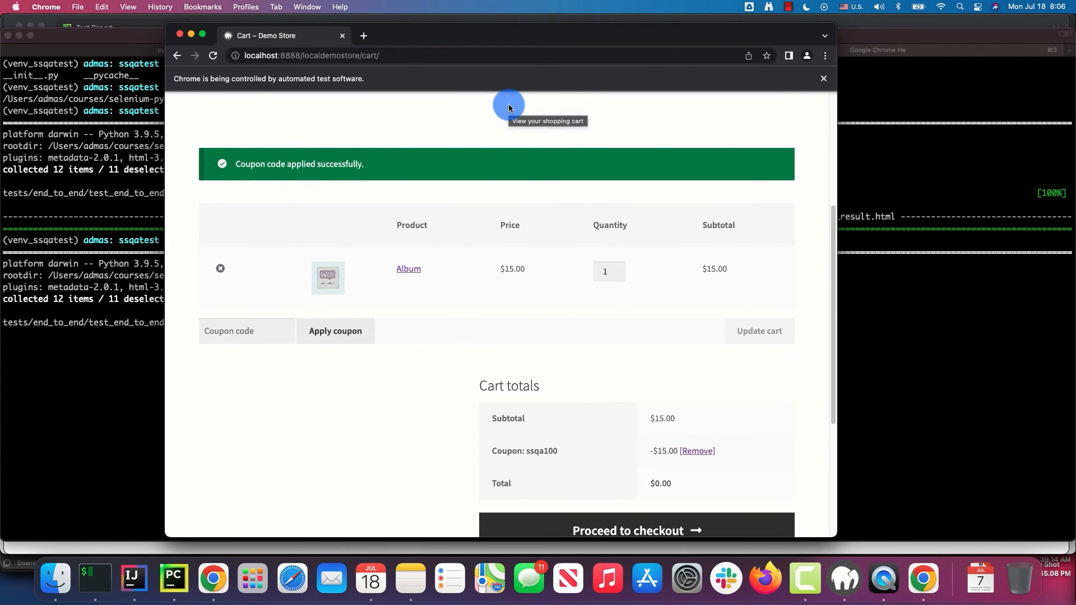
{"action": "left_click", "coordinate": [635, 530]}
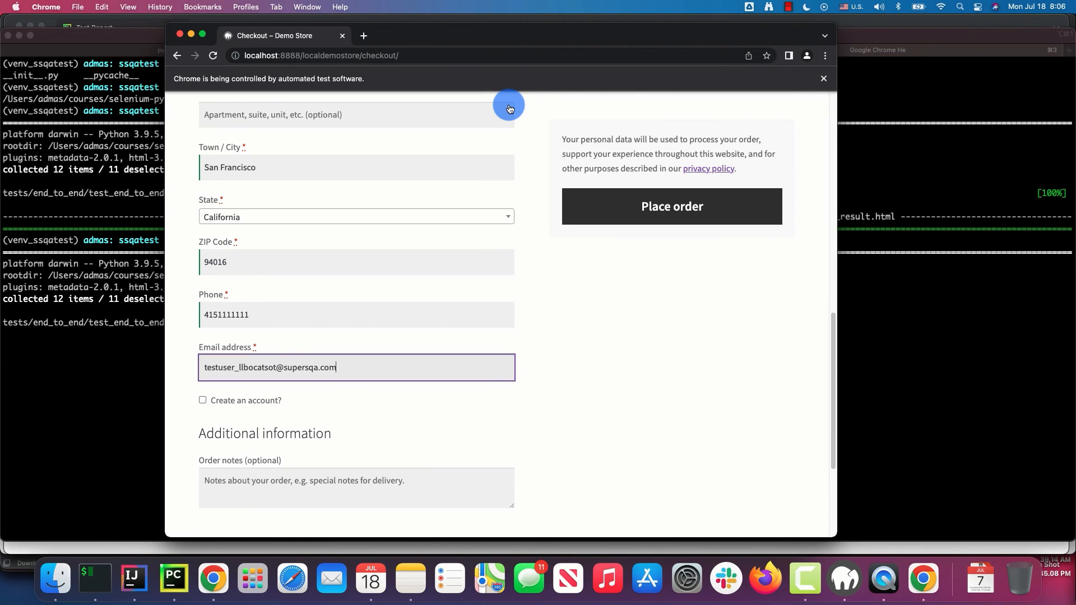
{"action": "left_click", "coordinate": [670, 207]}
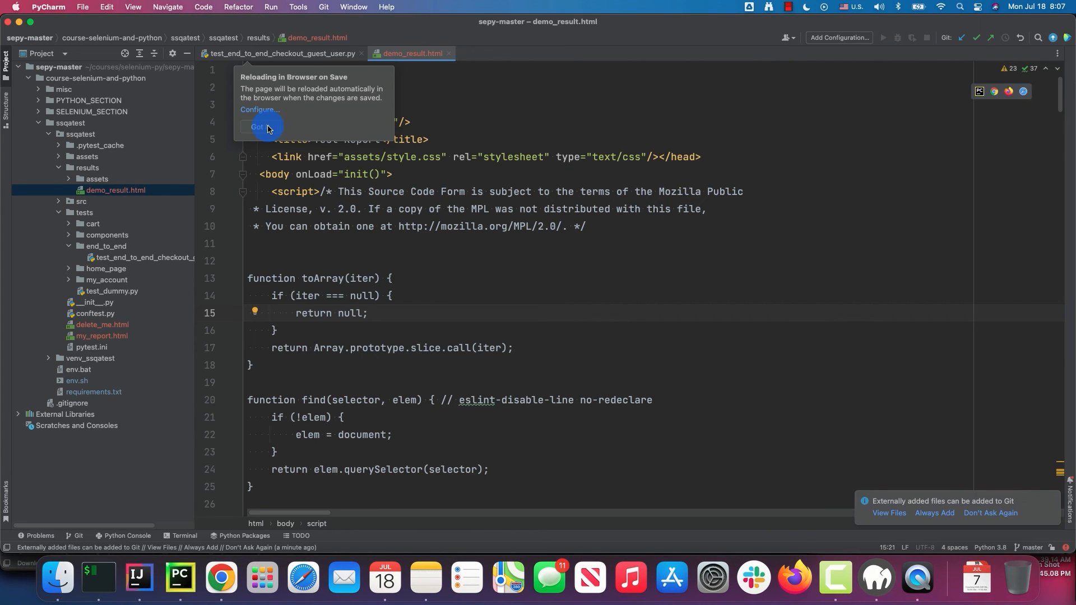
- Dismiss the auto-reload notice and scroll the guest checkout test to the cart and coupon steps
{"action": "left_click", "coordinate": [280, 53]}
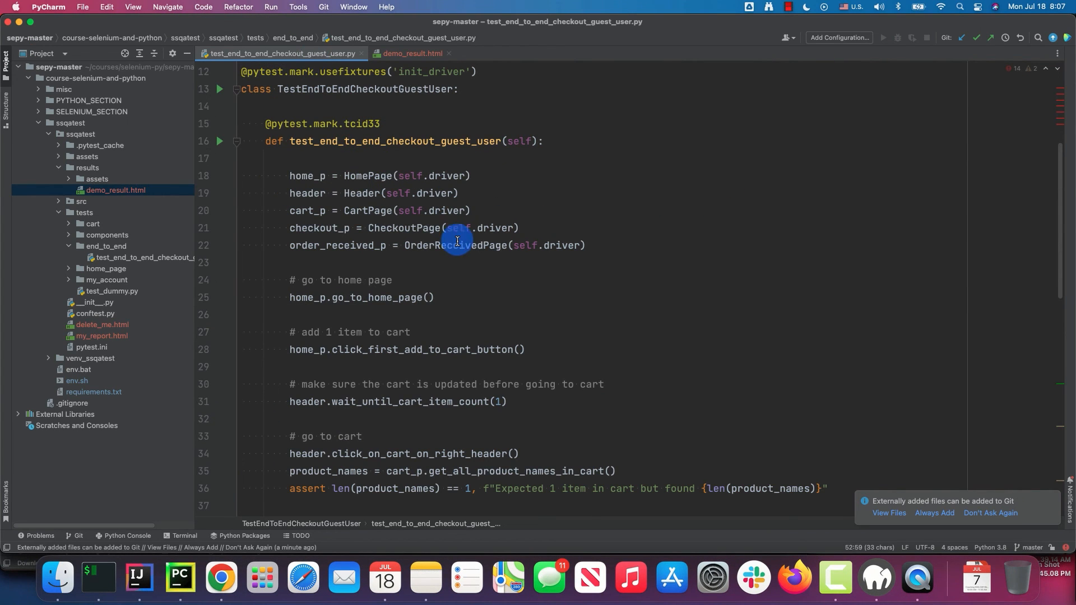
{"action": "mouse_move", "coordinate": [558, 307]}
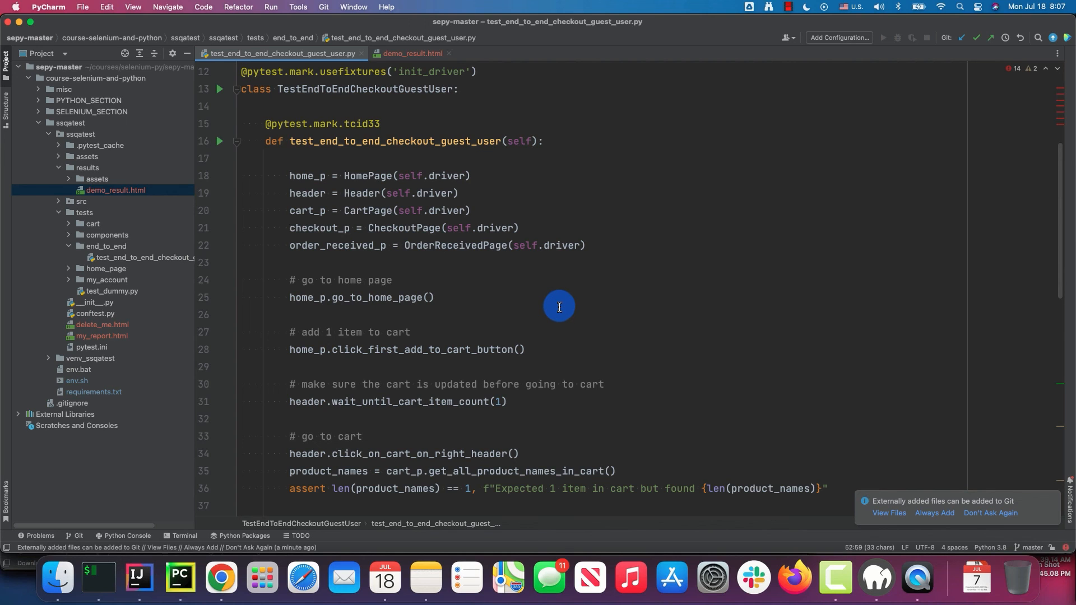
{"action": "scroll", "scroll_direction": "down", "scroll_amount": 3}
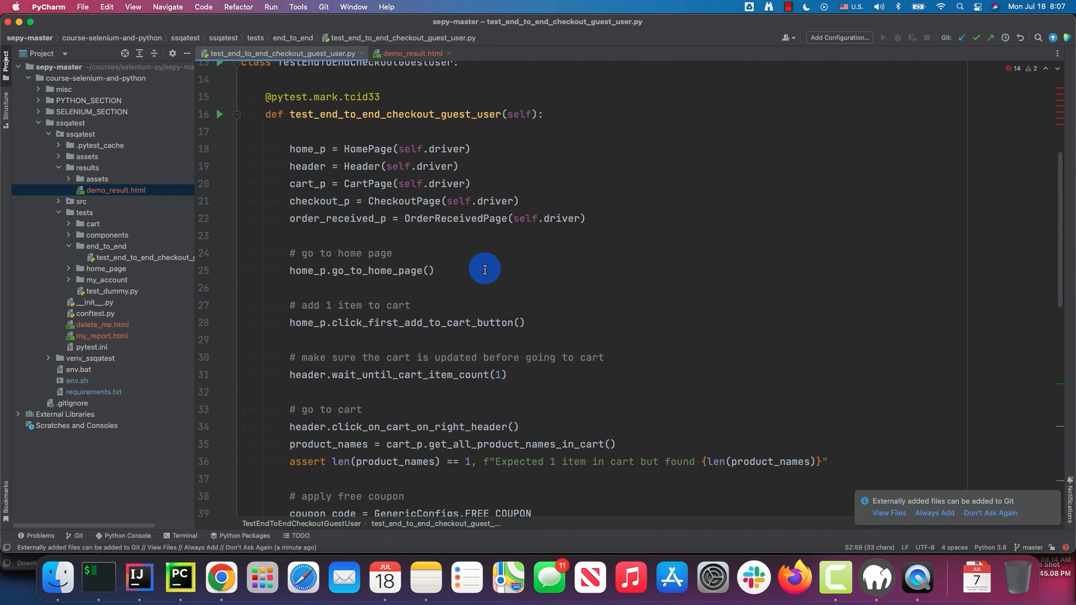
{"action": "scroll", "scroll_direction": "down", "scroll_amount": 3}
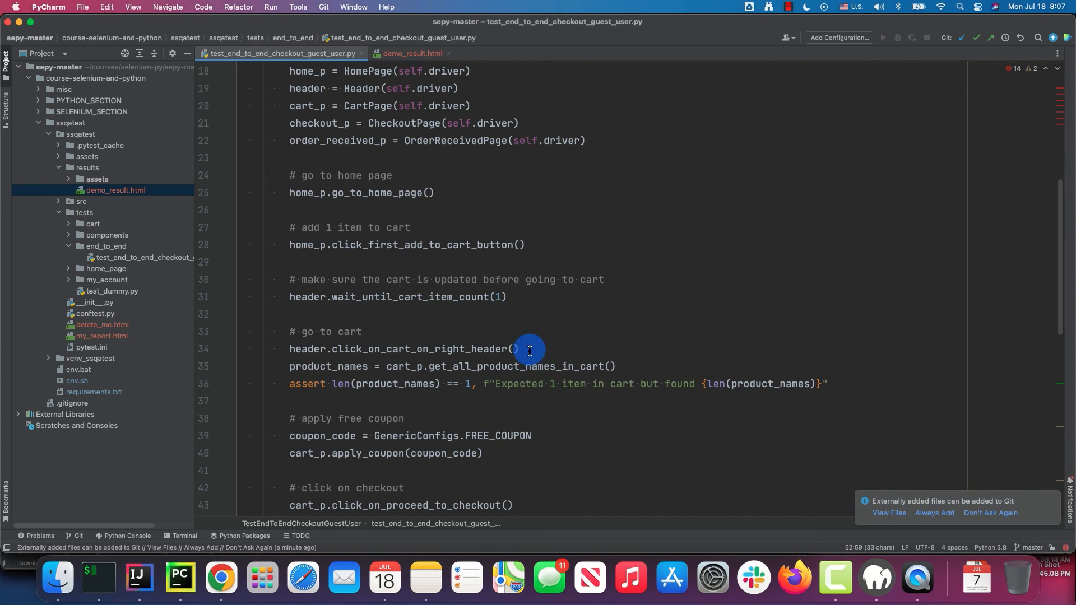
{"action": "mouse_move", "coordinate": [537, 348]}
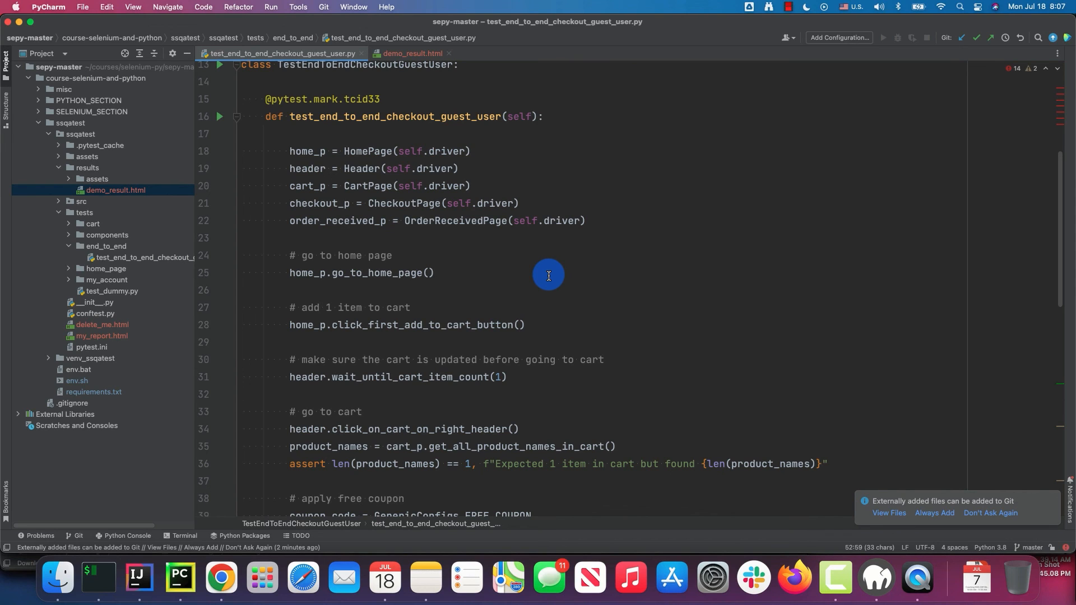
{"action": "mouse_move", "coordinate": [549, 273]}
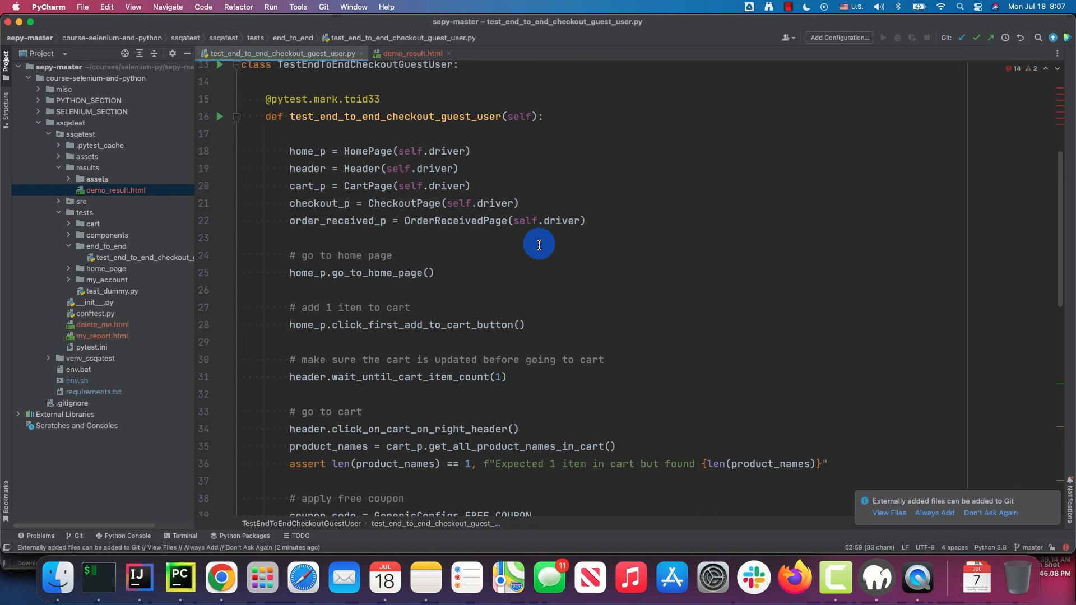
{"action": "mouse_move", "coordinate": [551, 262]}
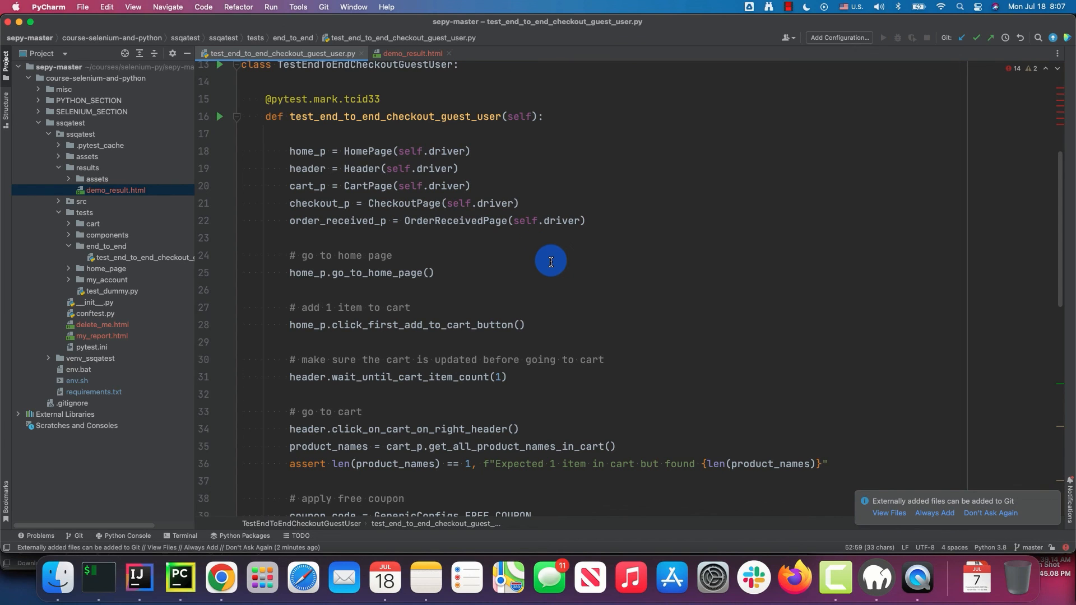
{"action": "mouse_move", "coordinate": [534, 256]}
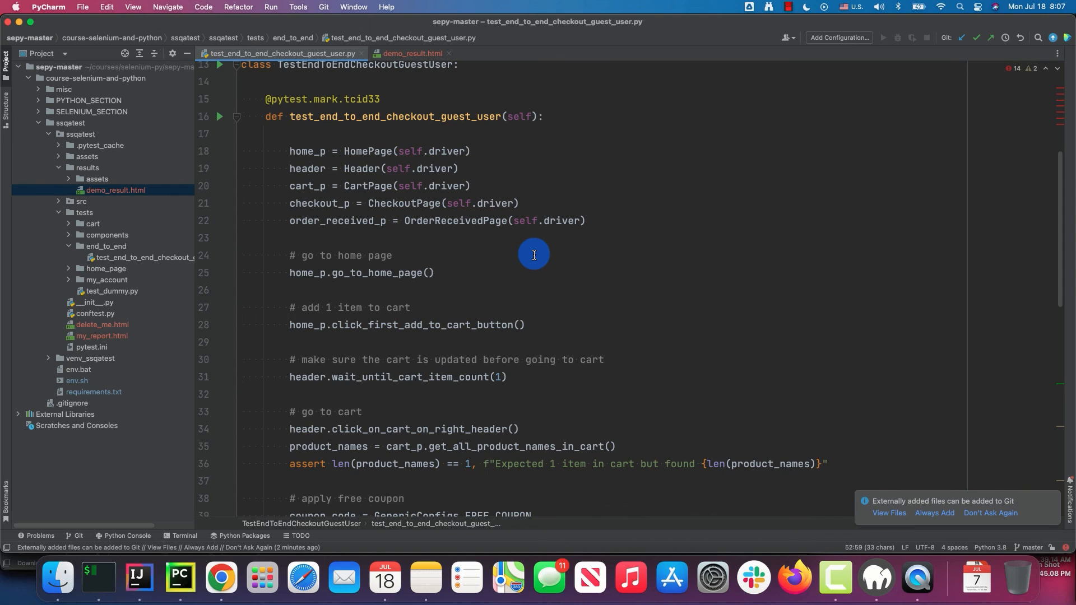
{"action": "mouse_move", "coordinate": [544, 256]}
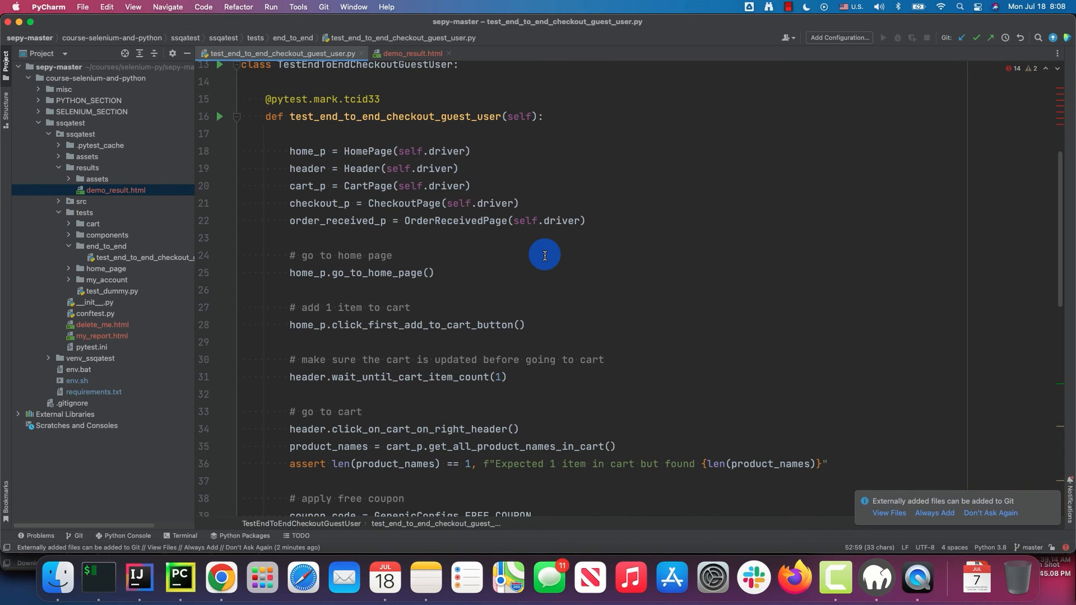
{"action": "mouse_move", "coordinate": [697, 268]}
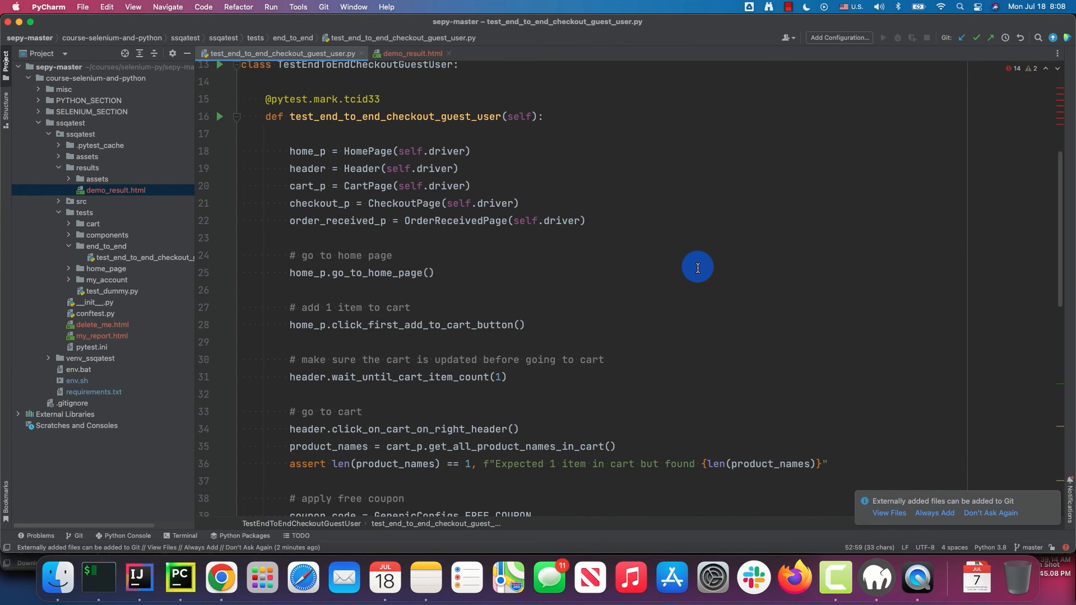